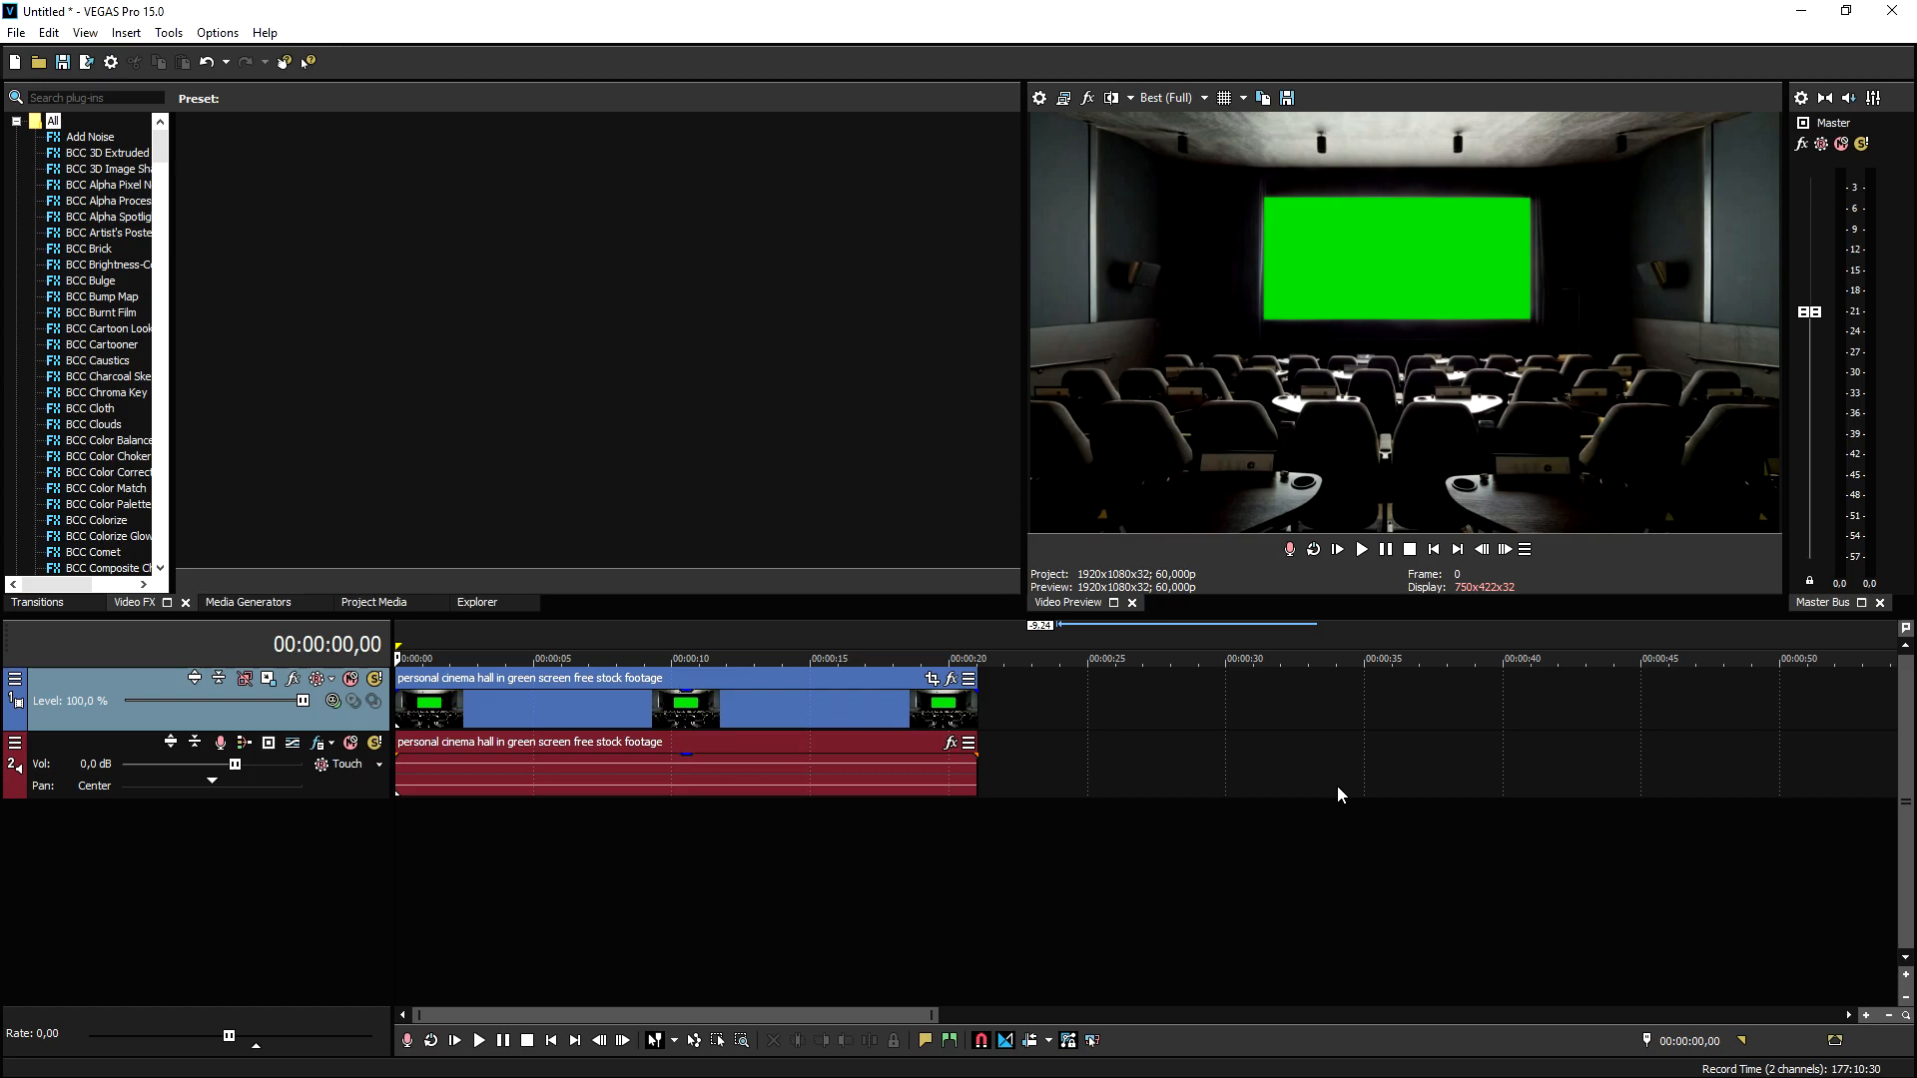
pyautogui.moveTo(1428, 290)
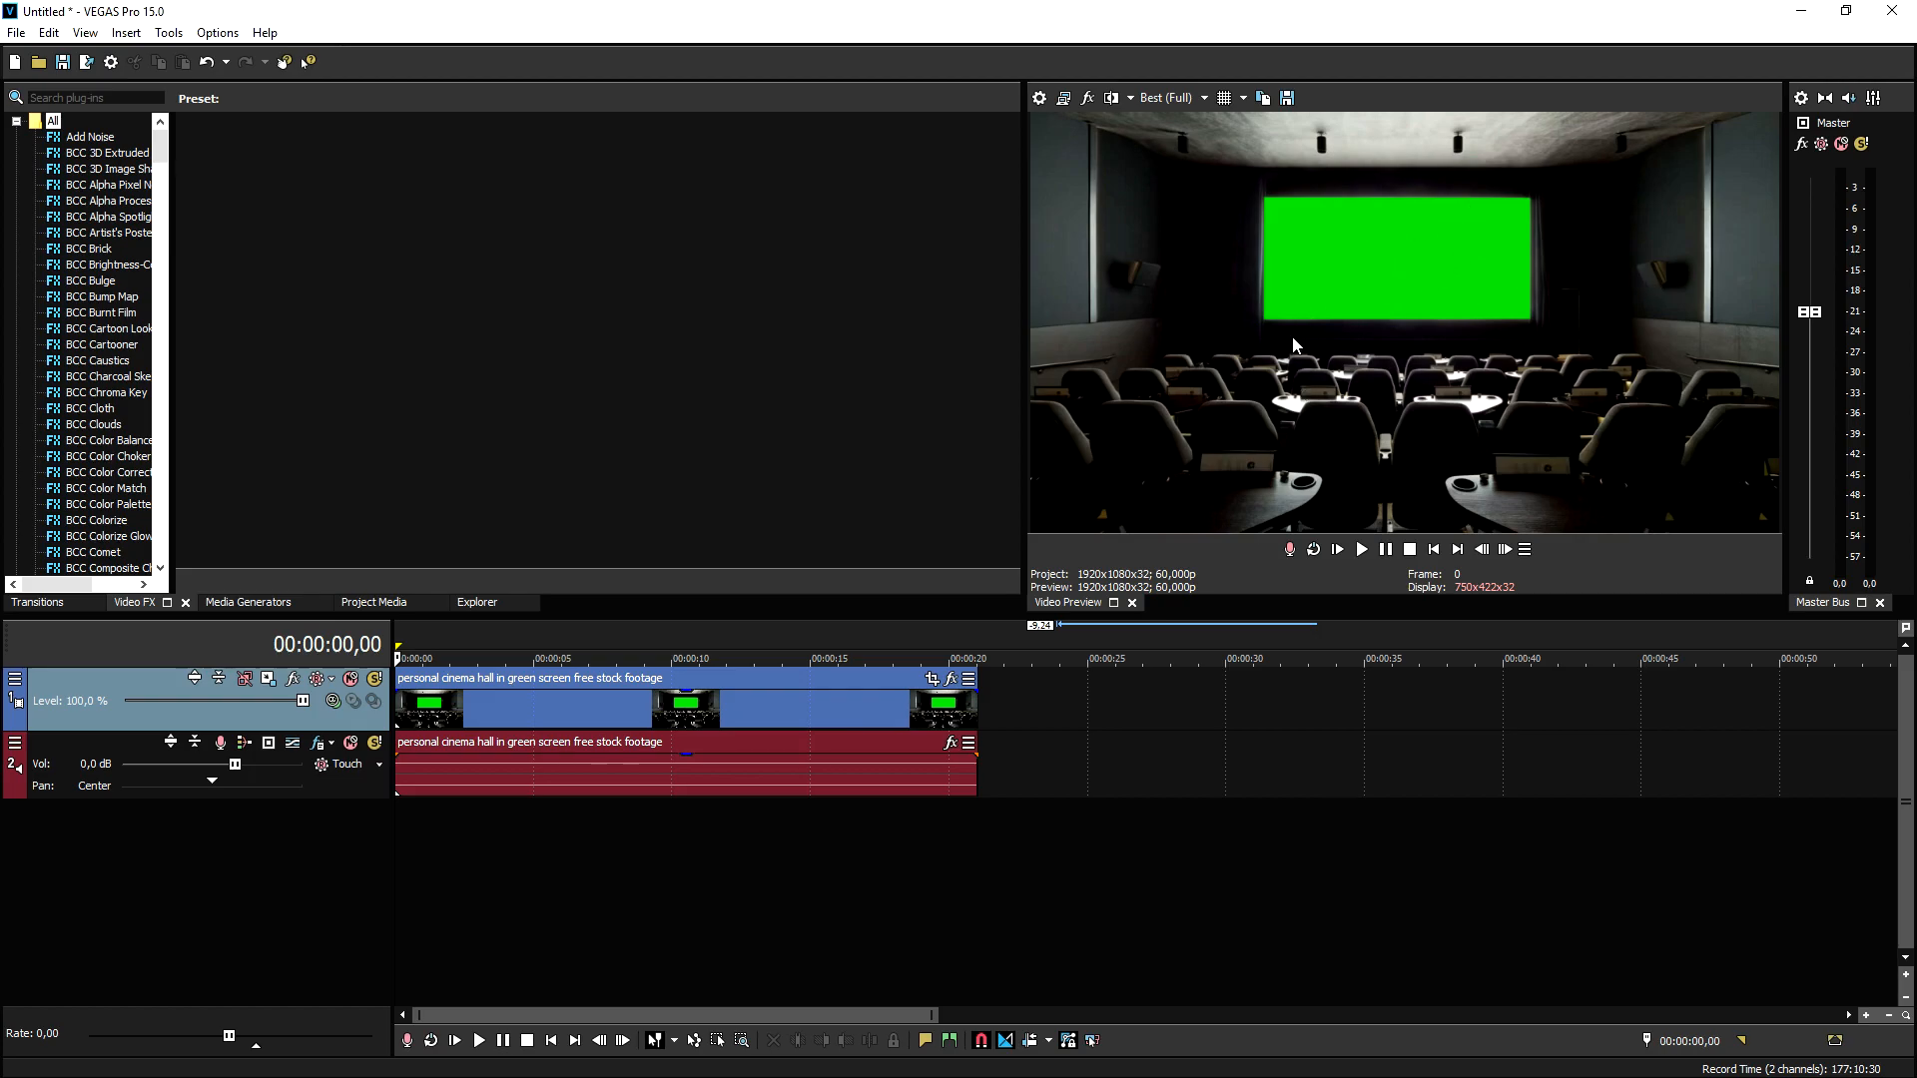
pyautogui.moveTo(1090, 267)
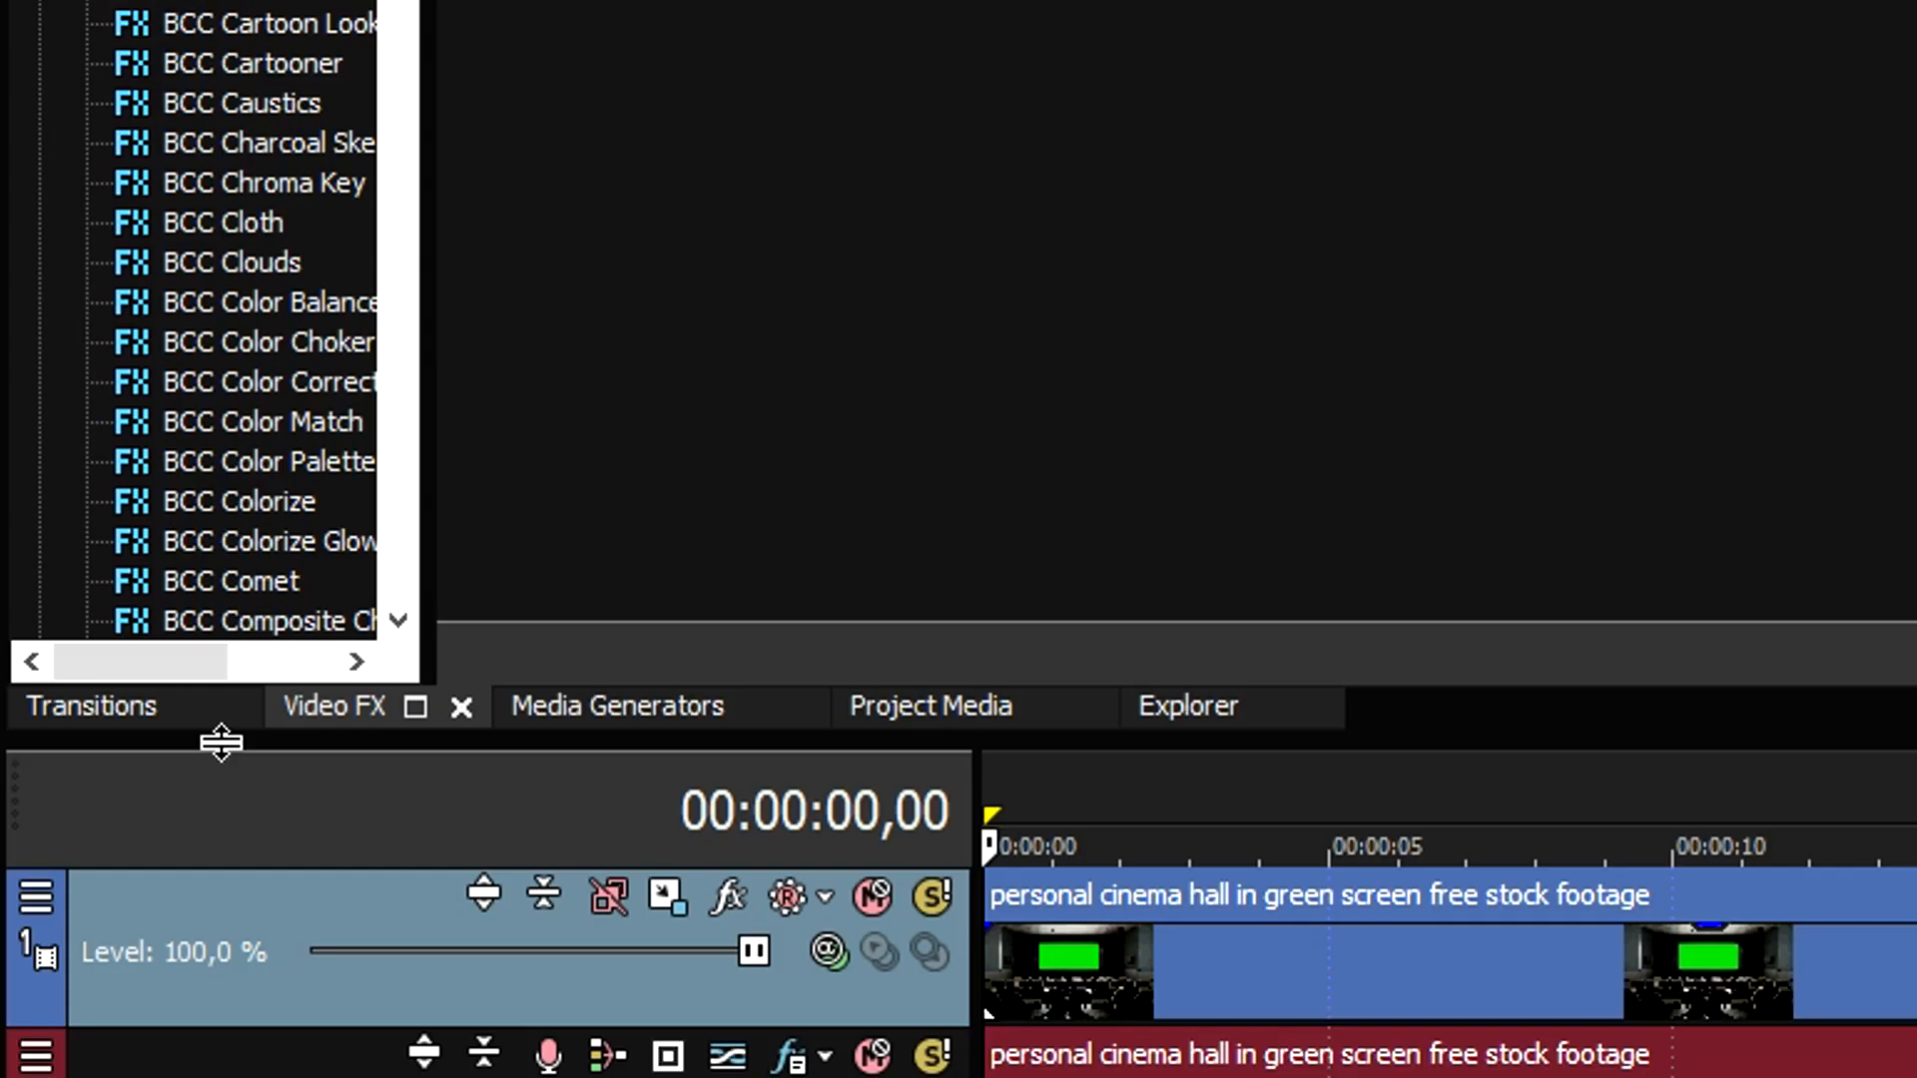
pyautogui.moveTo(355, 856)
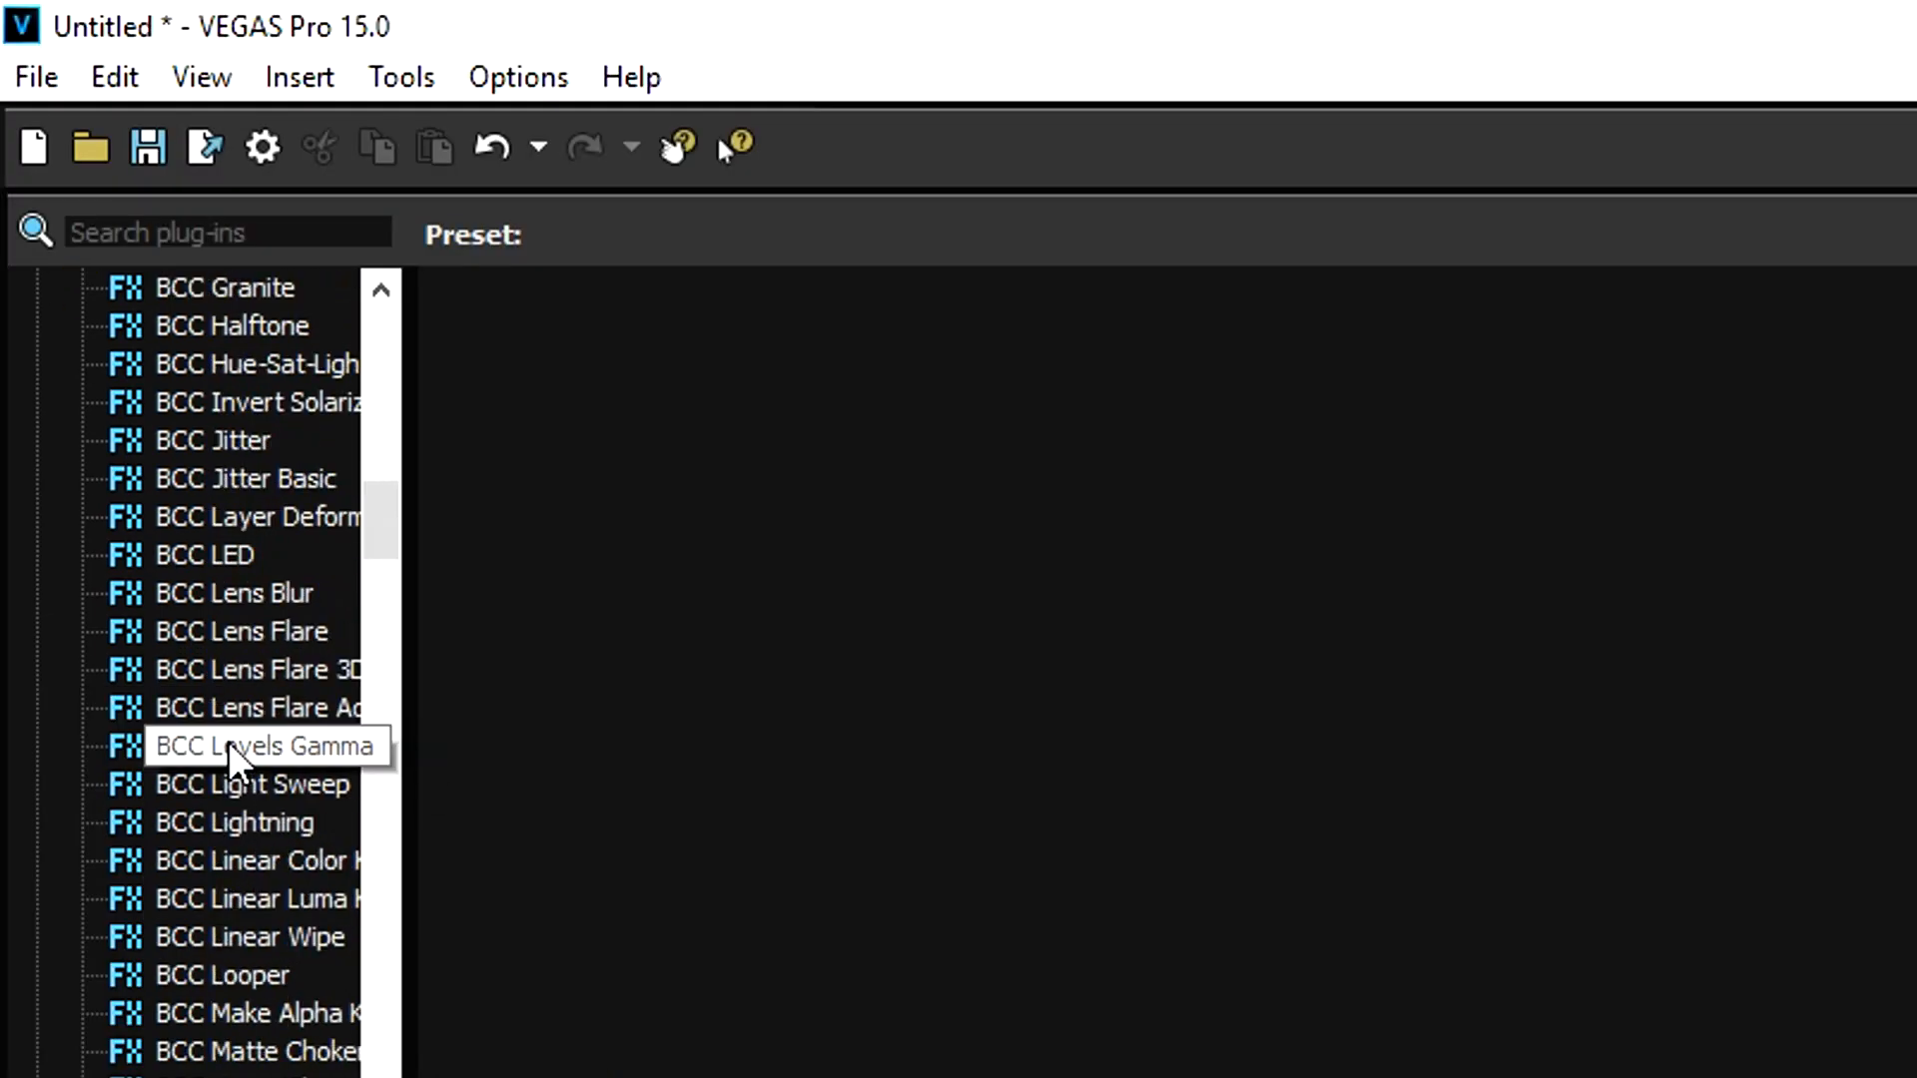
# Key out the cinema clip's green screen with Chroma Keyer, eyedropper sample and a tuned threshold.
pyautogui.scroll(-3)
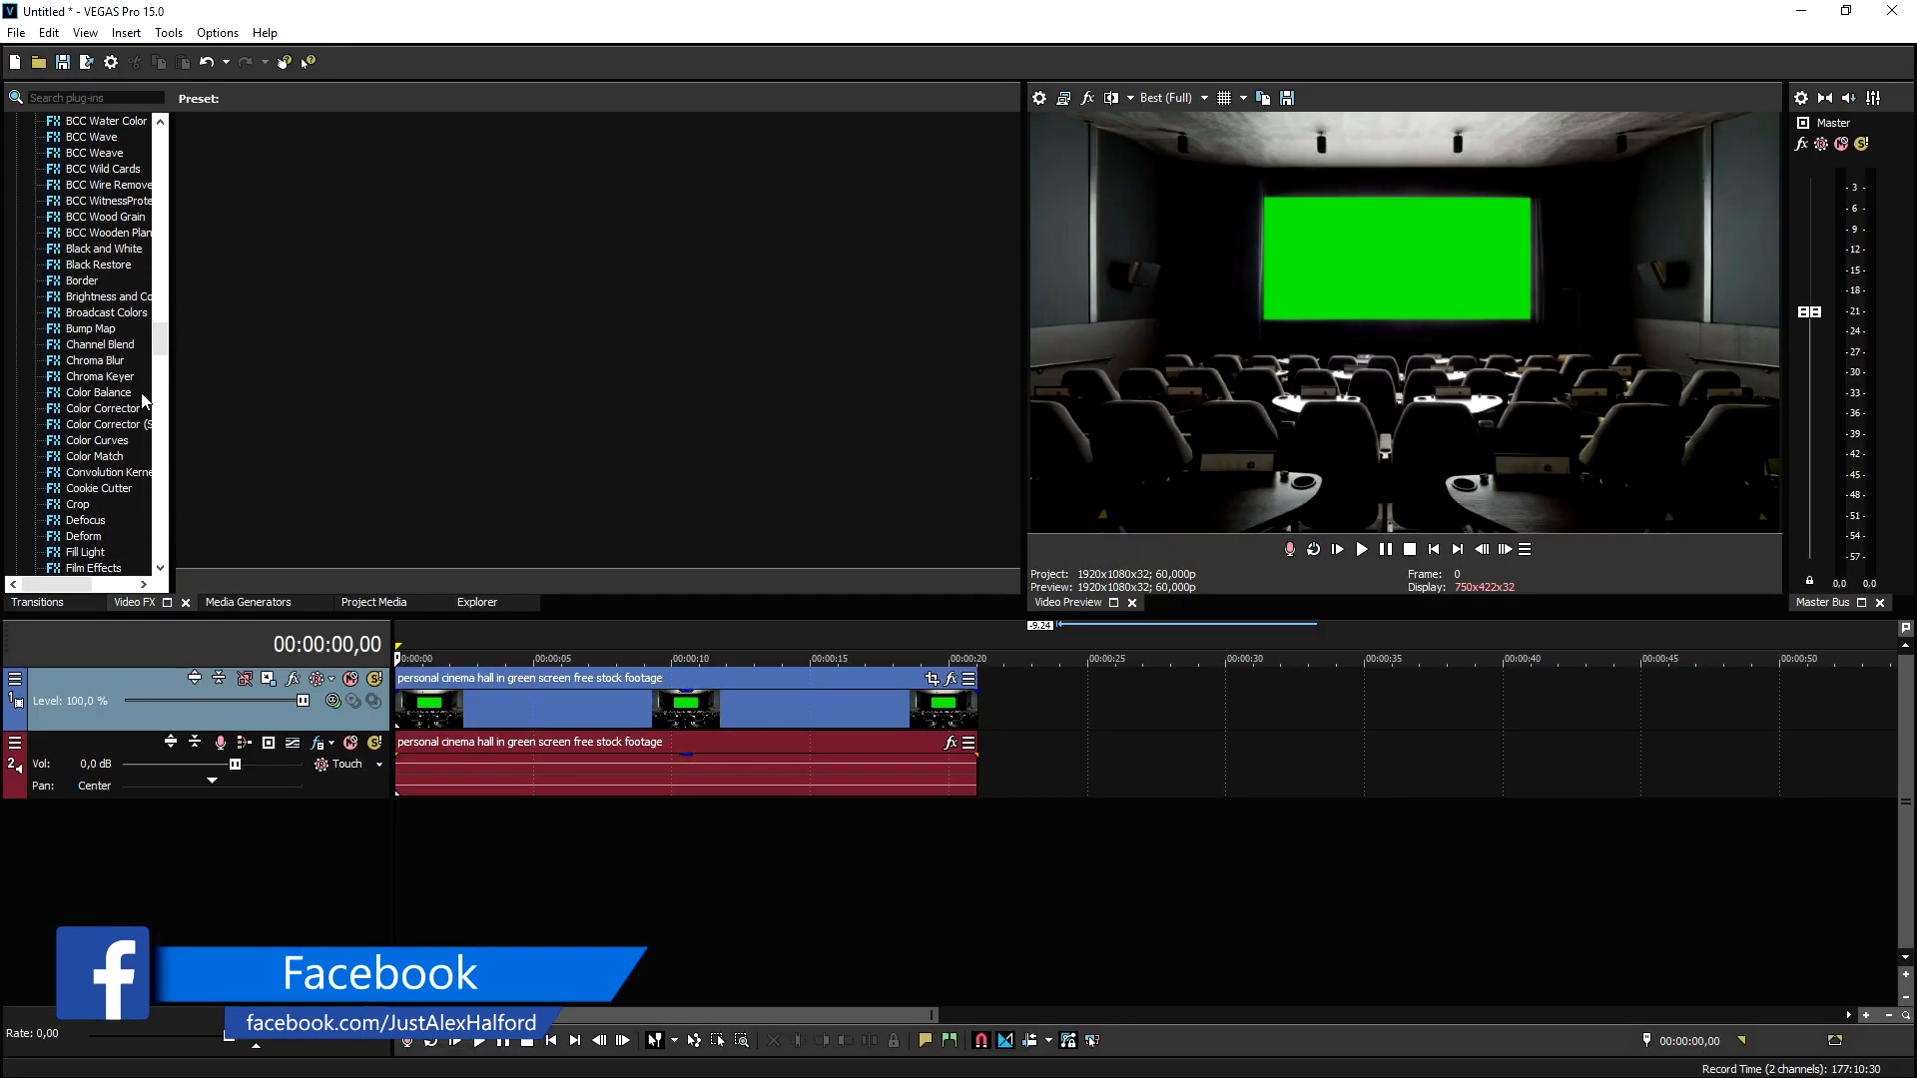
pyautogui.click(99, 376)
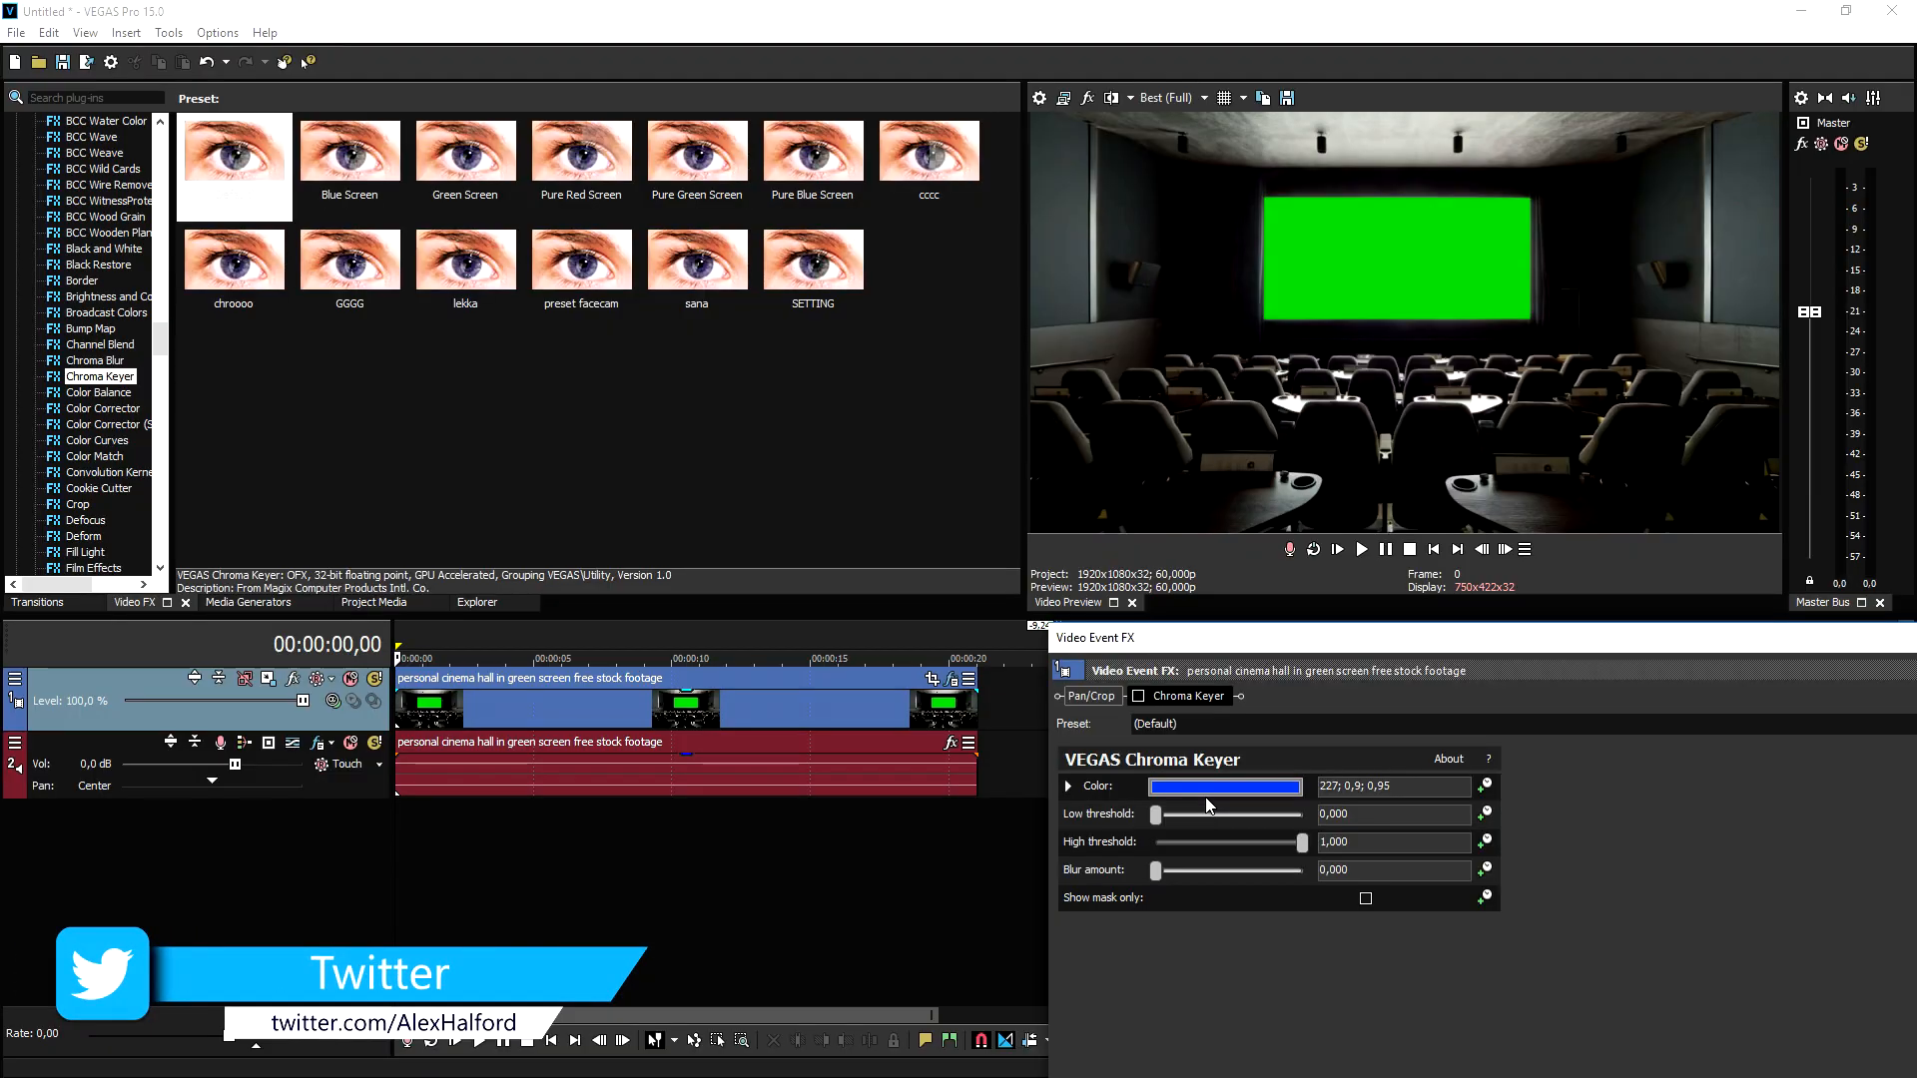
pyautogui.click(1224, 786)
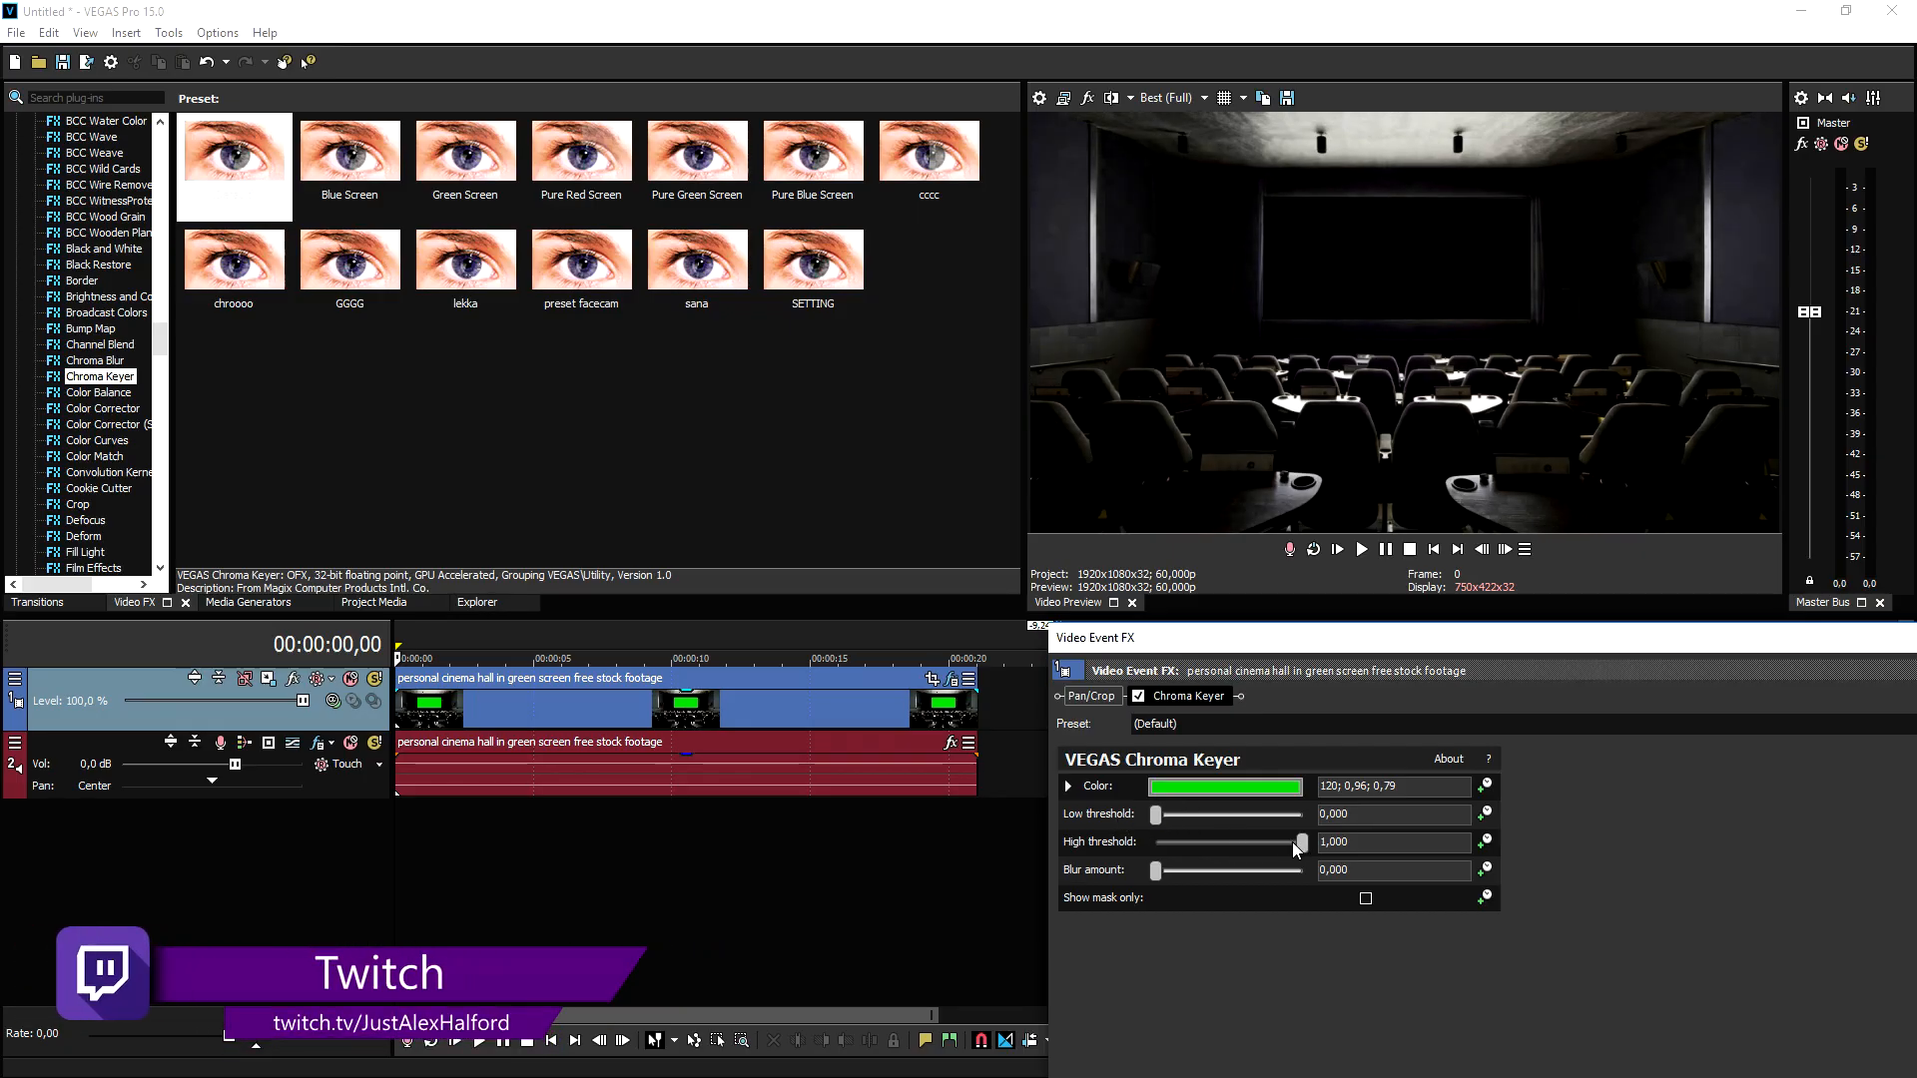
pyautogui.moveTo(1300, 843); pyautogui.dragTo(1218, 843)
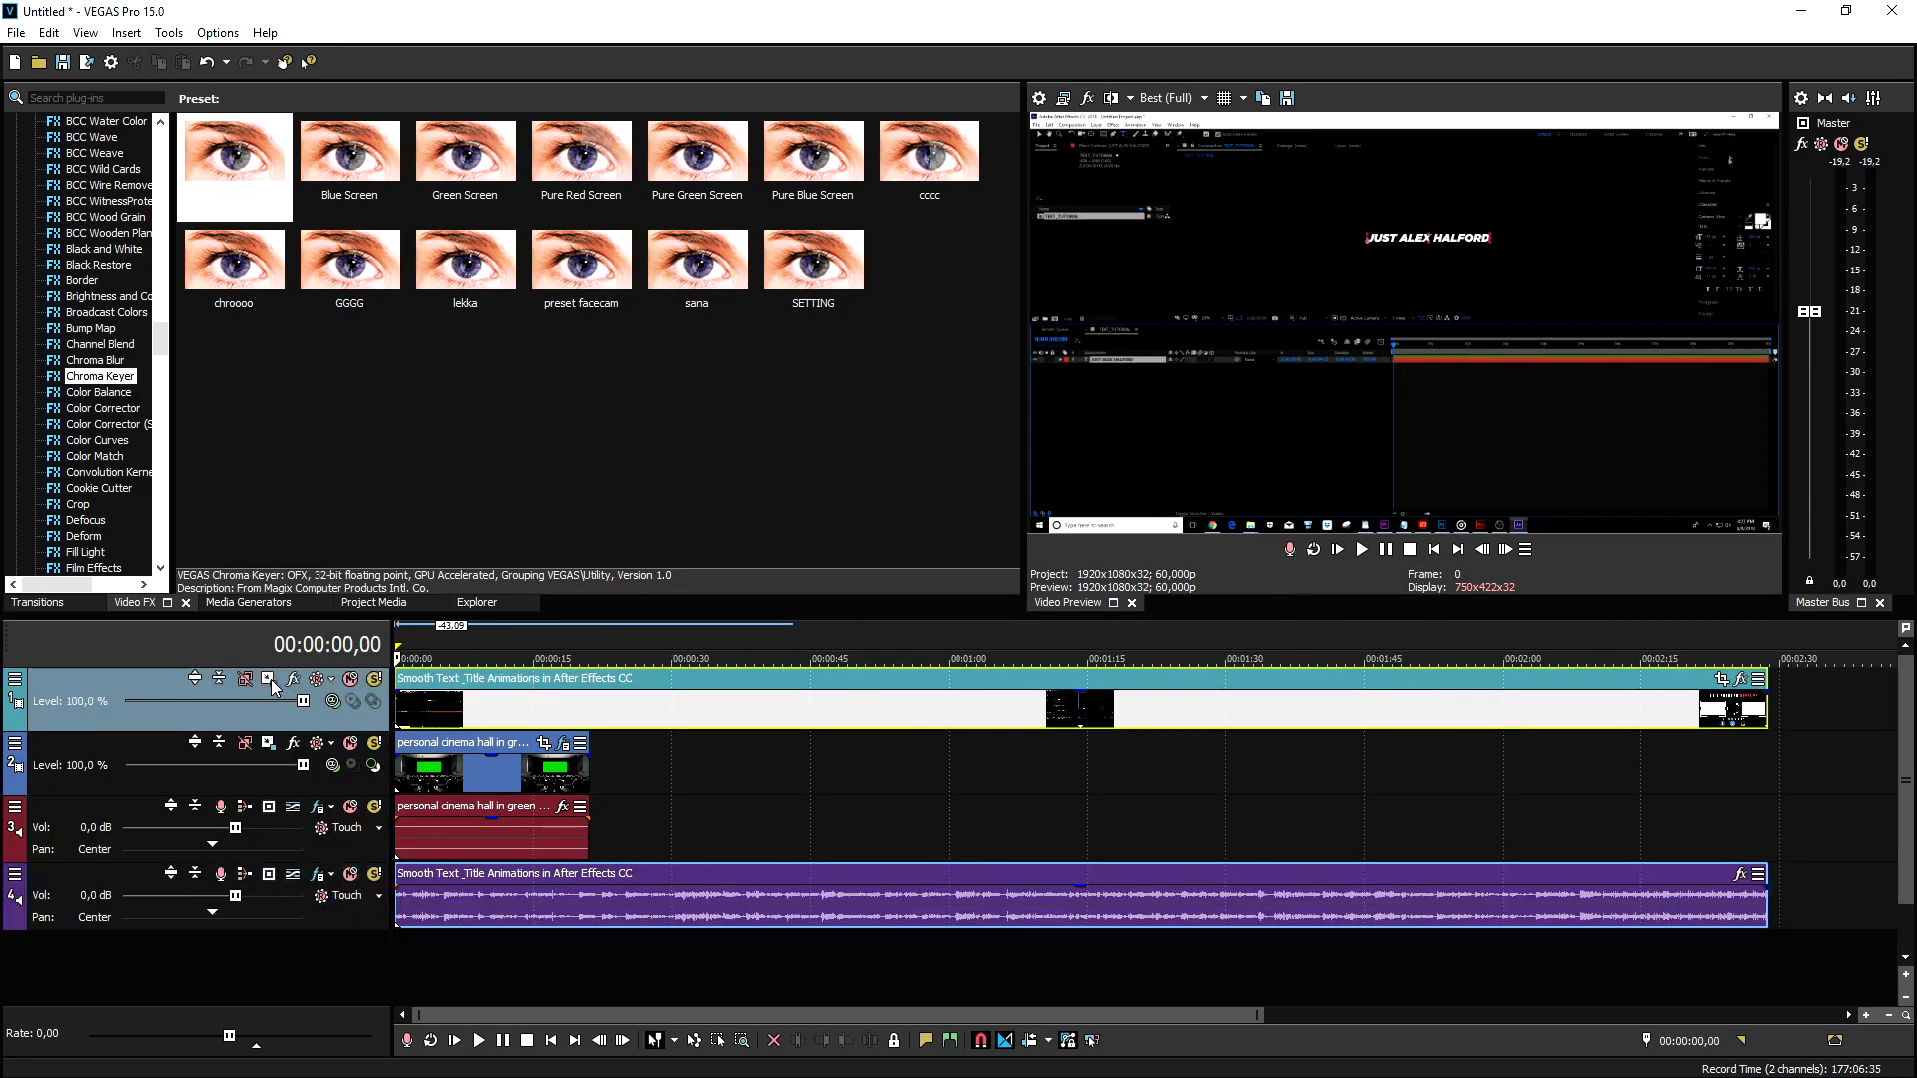
# Shrink and position track 1's tutorial frame over the cinema screen using Track Motion.
pyautogui.click(245, 677)
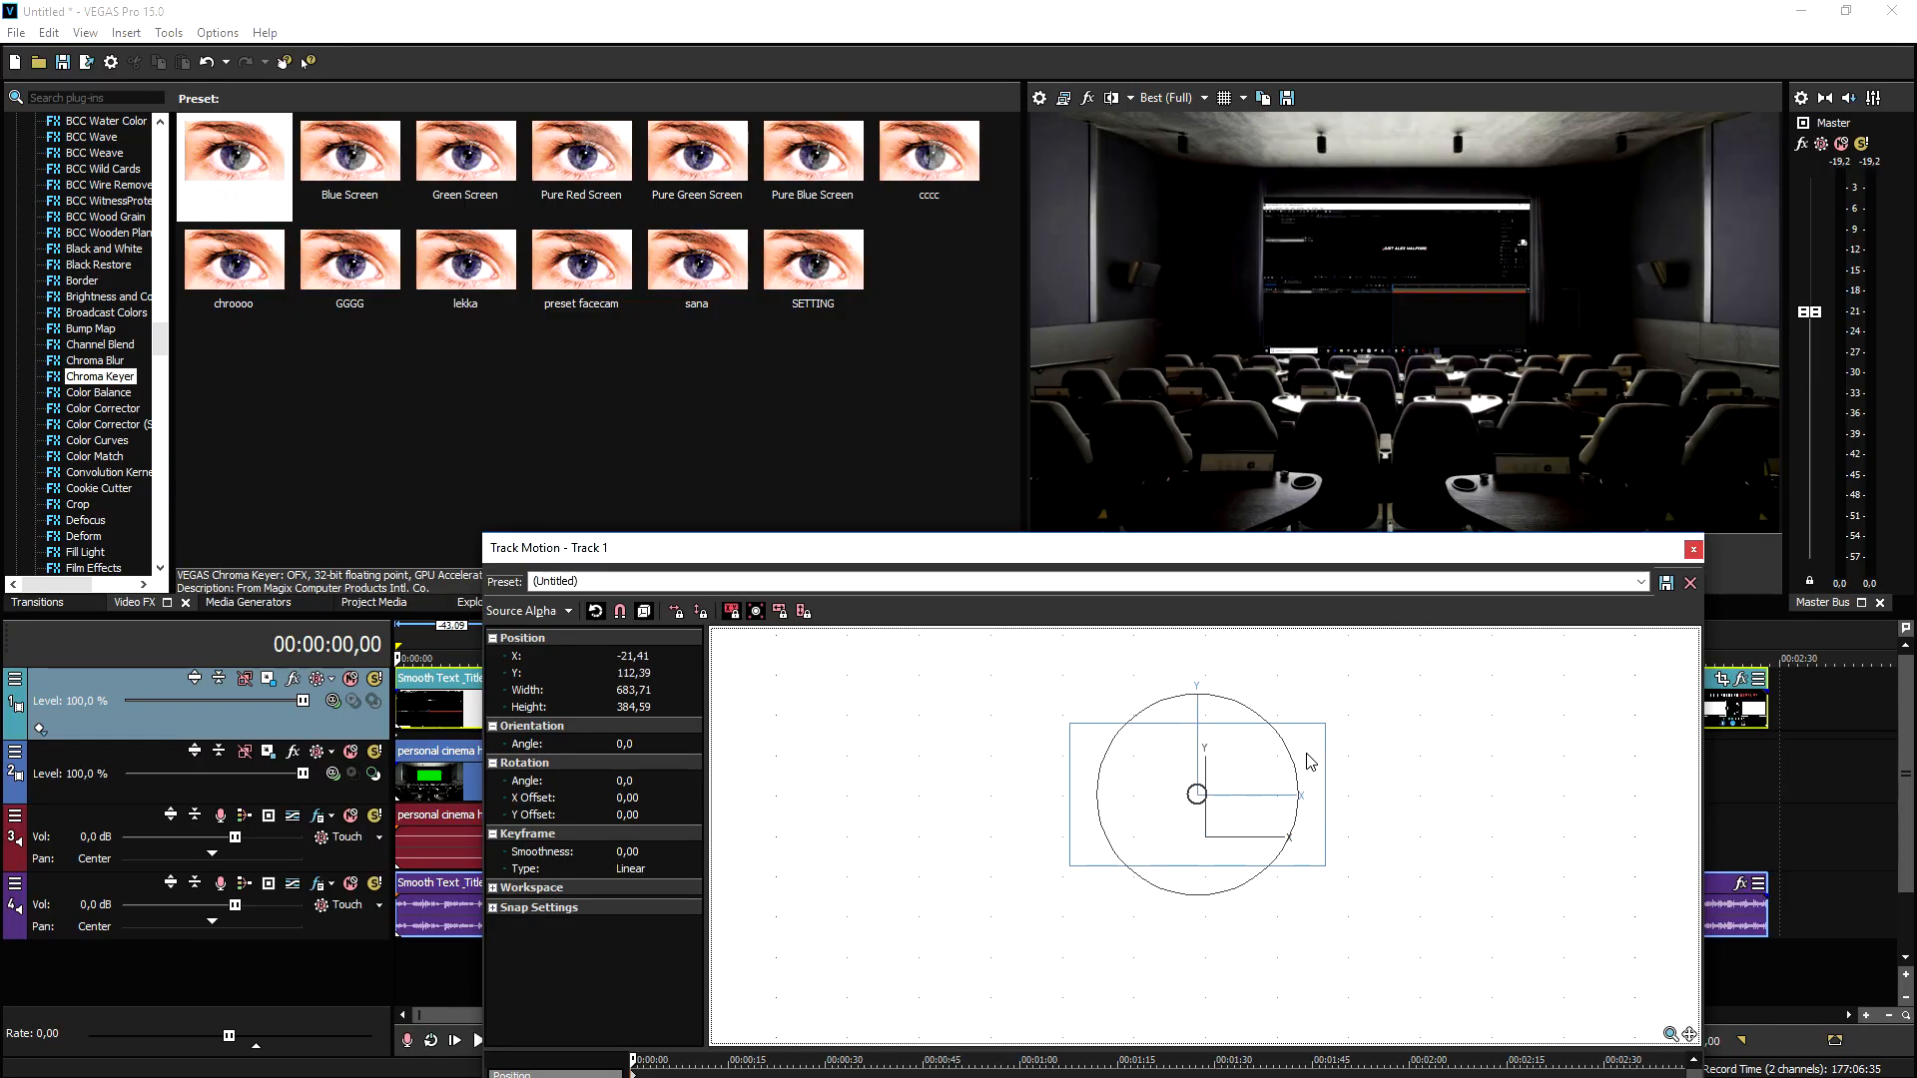
pyautogui.moveTo(1318, 728); pyautogui.dragTo(1311, 730)
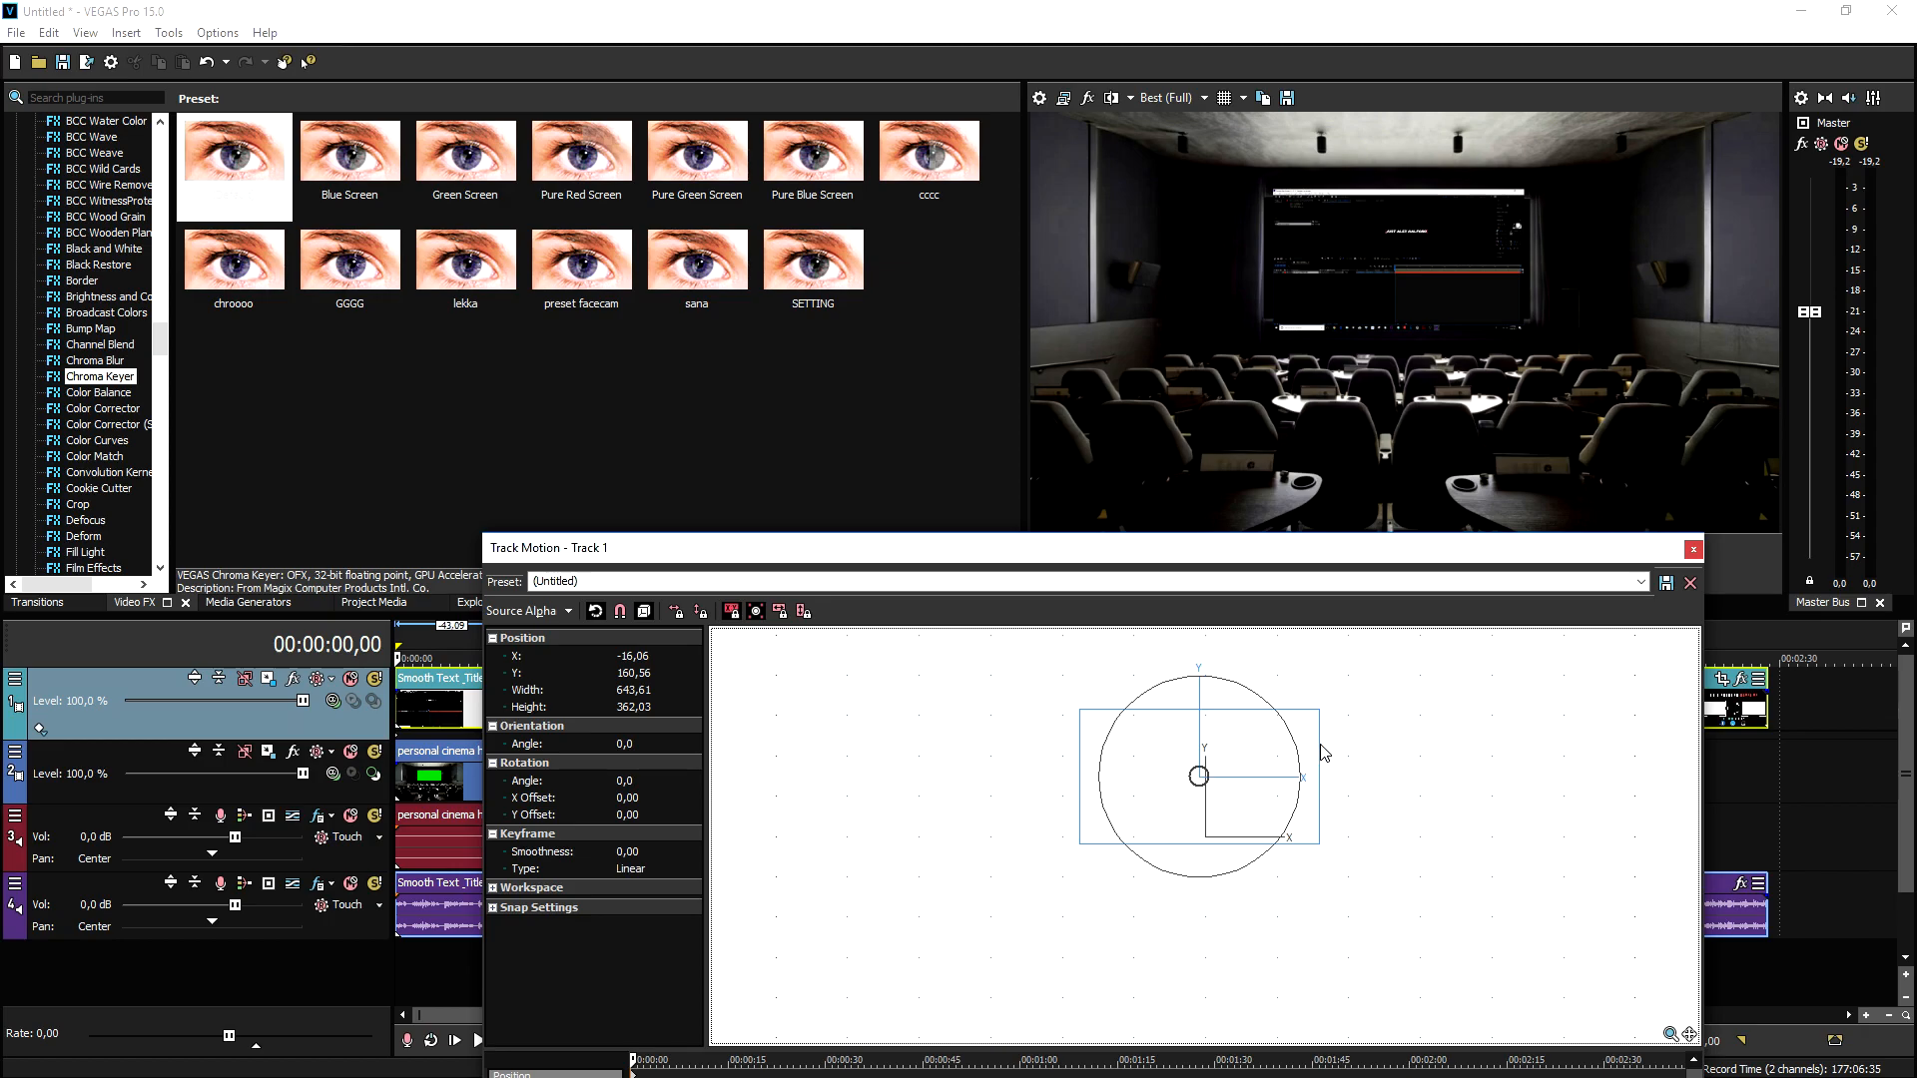
pyautogui.click(1693, 548)
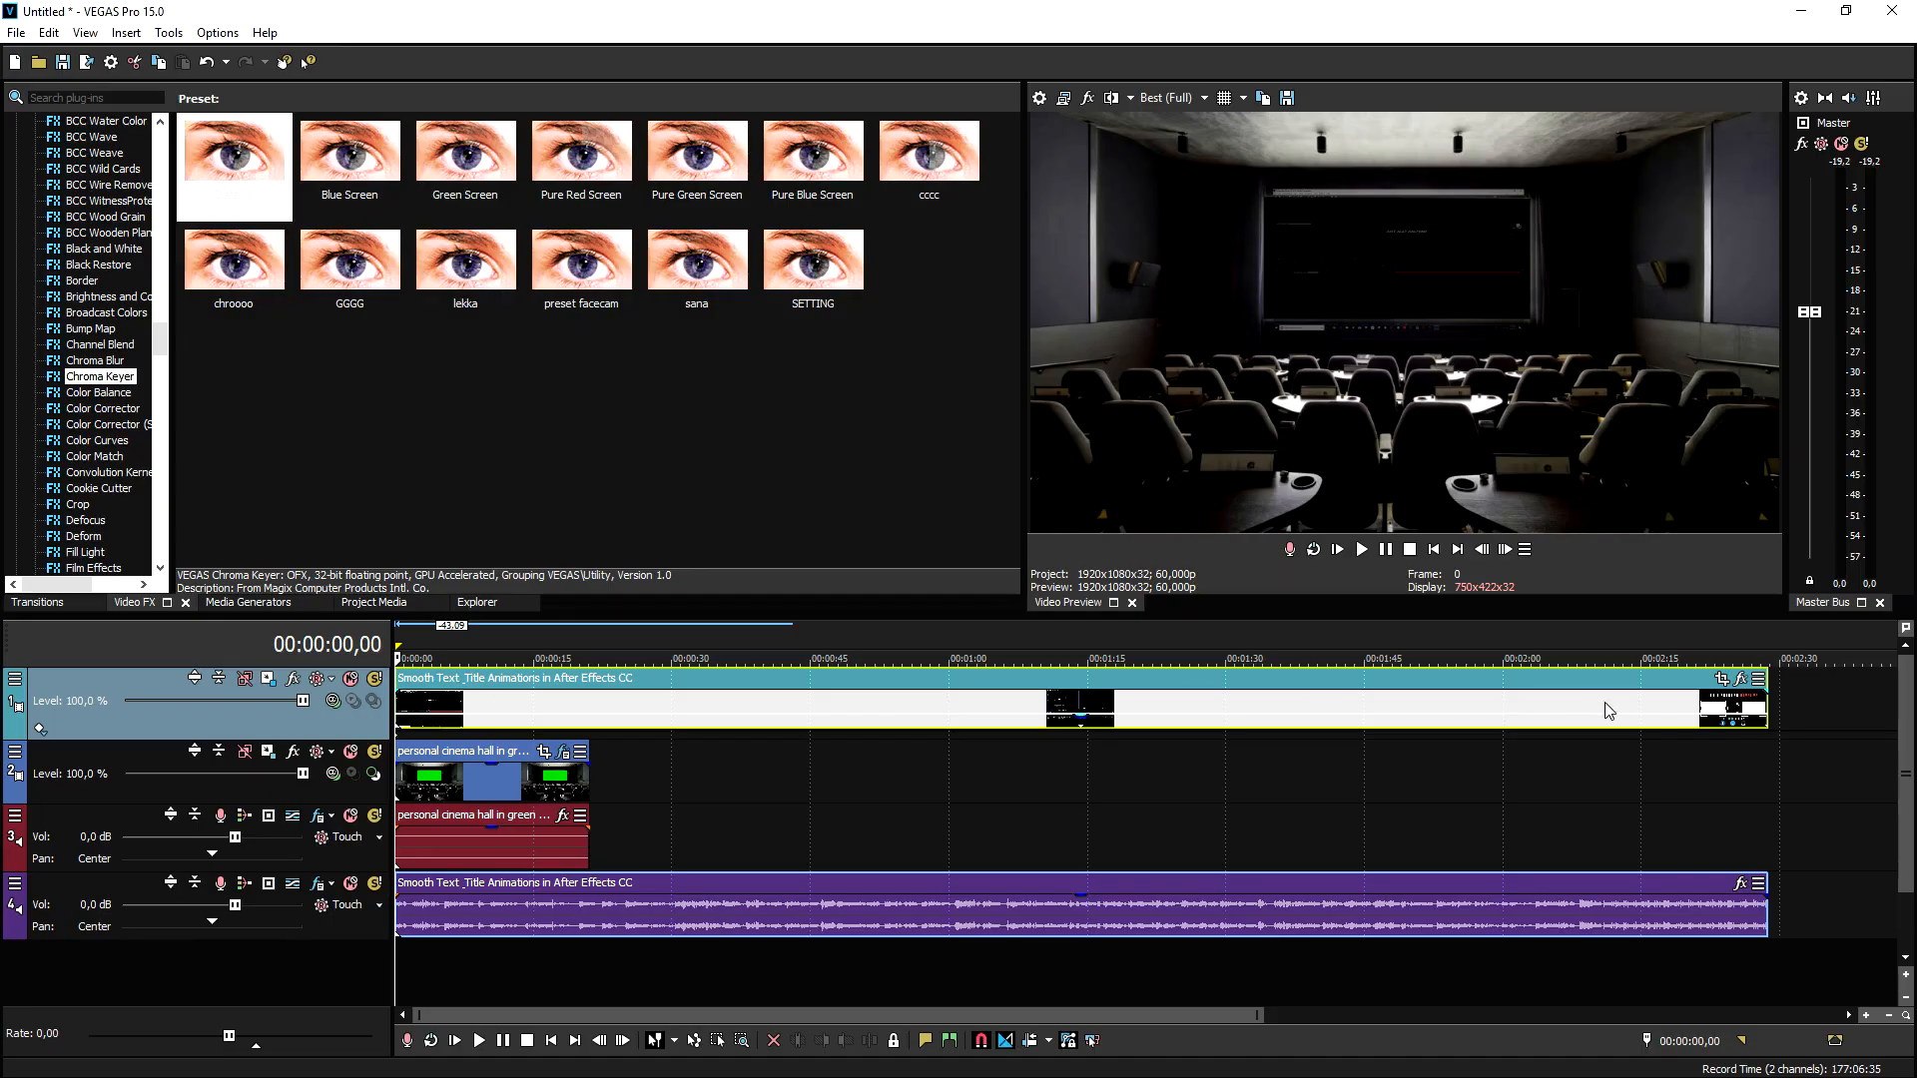
pyautogui.moveTo(1722, 682)
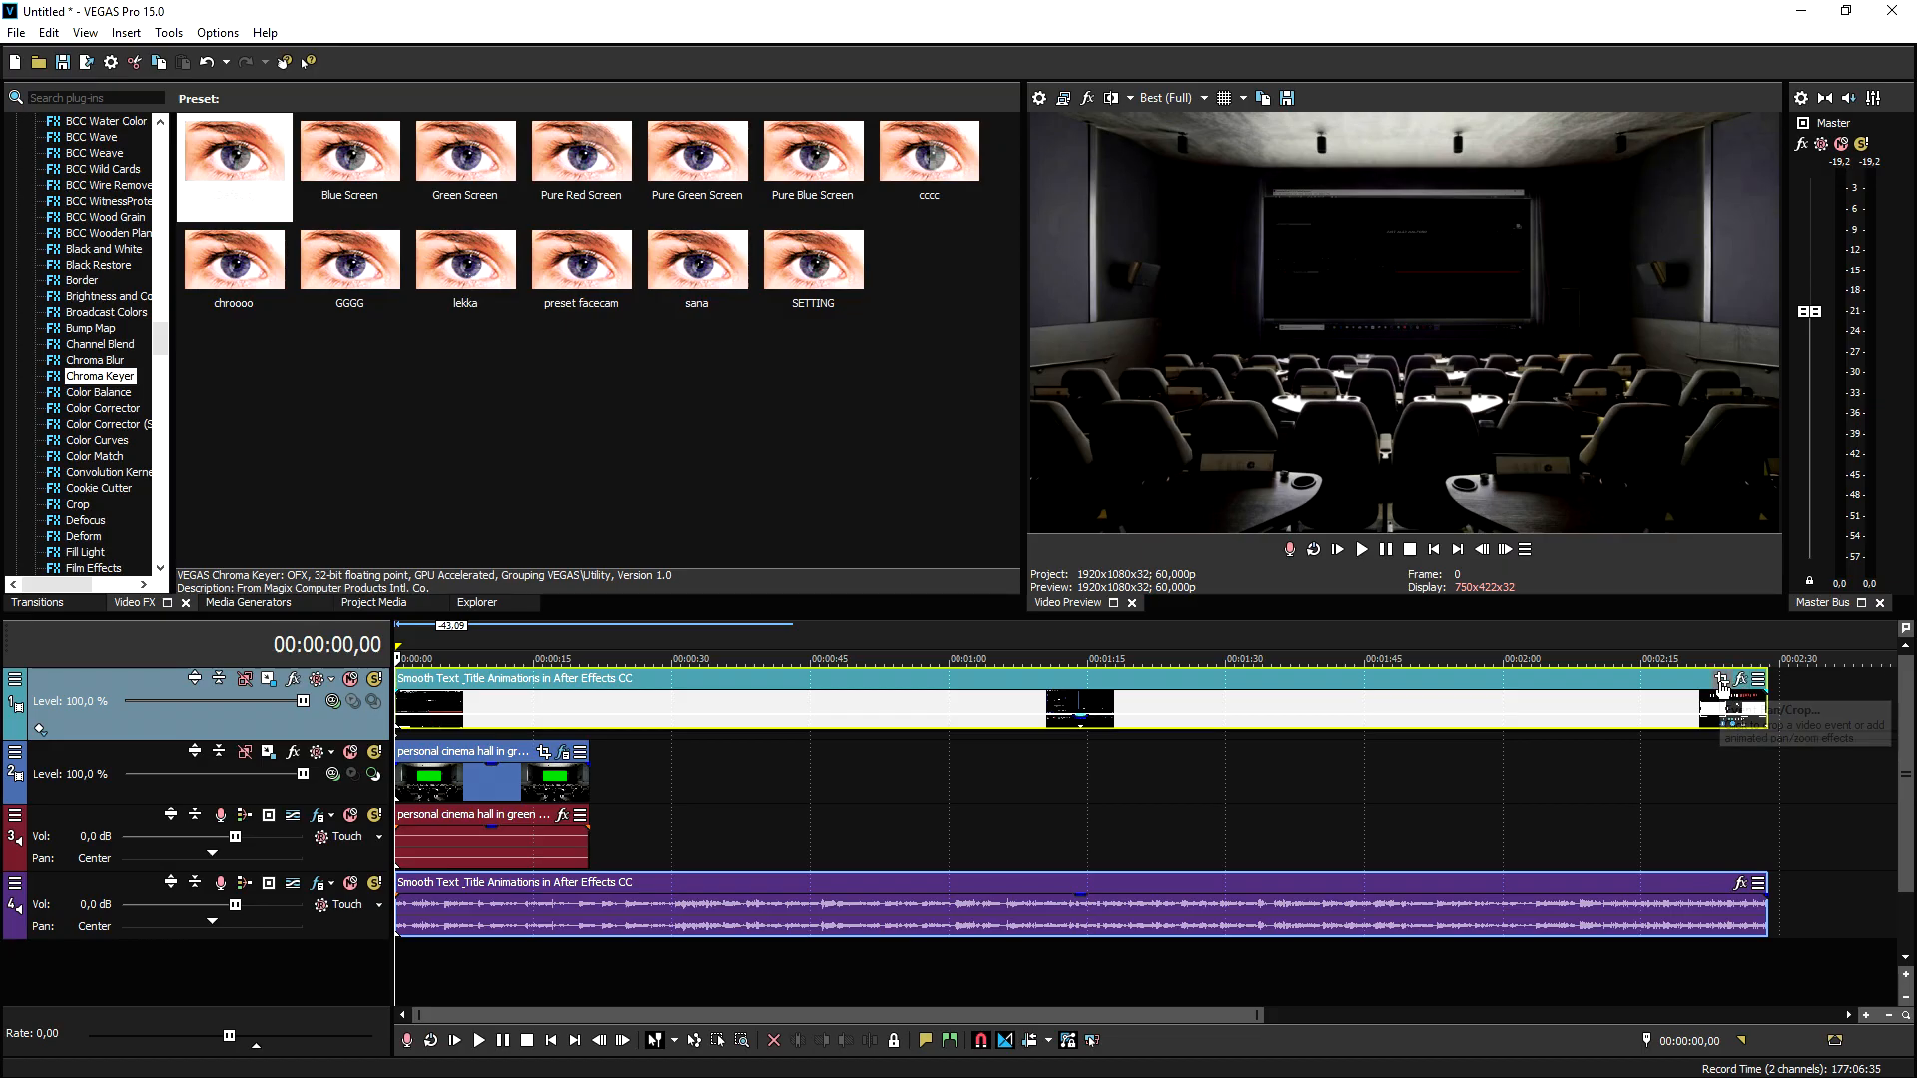
# Draw and adjust a rectangular Pan/Crop mask trimming the tutorial clip to the screen.
pyautogui.click(1720, 679)
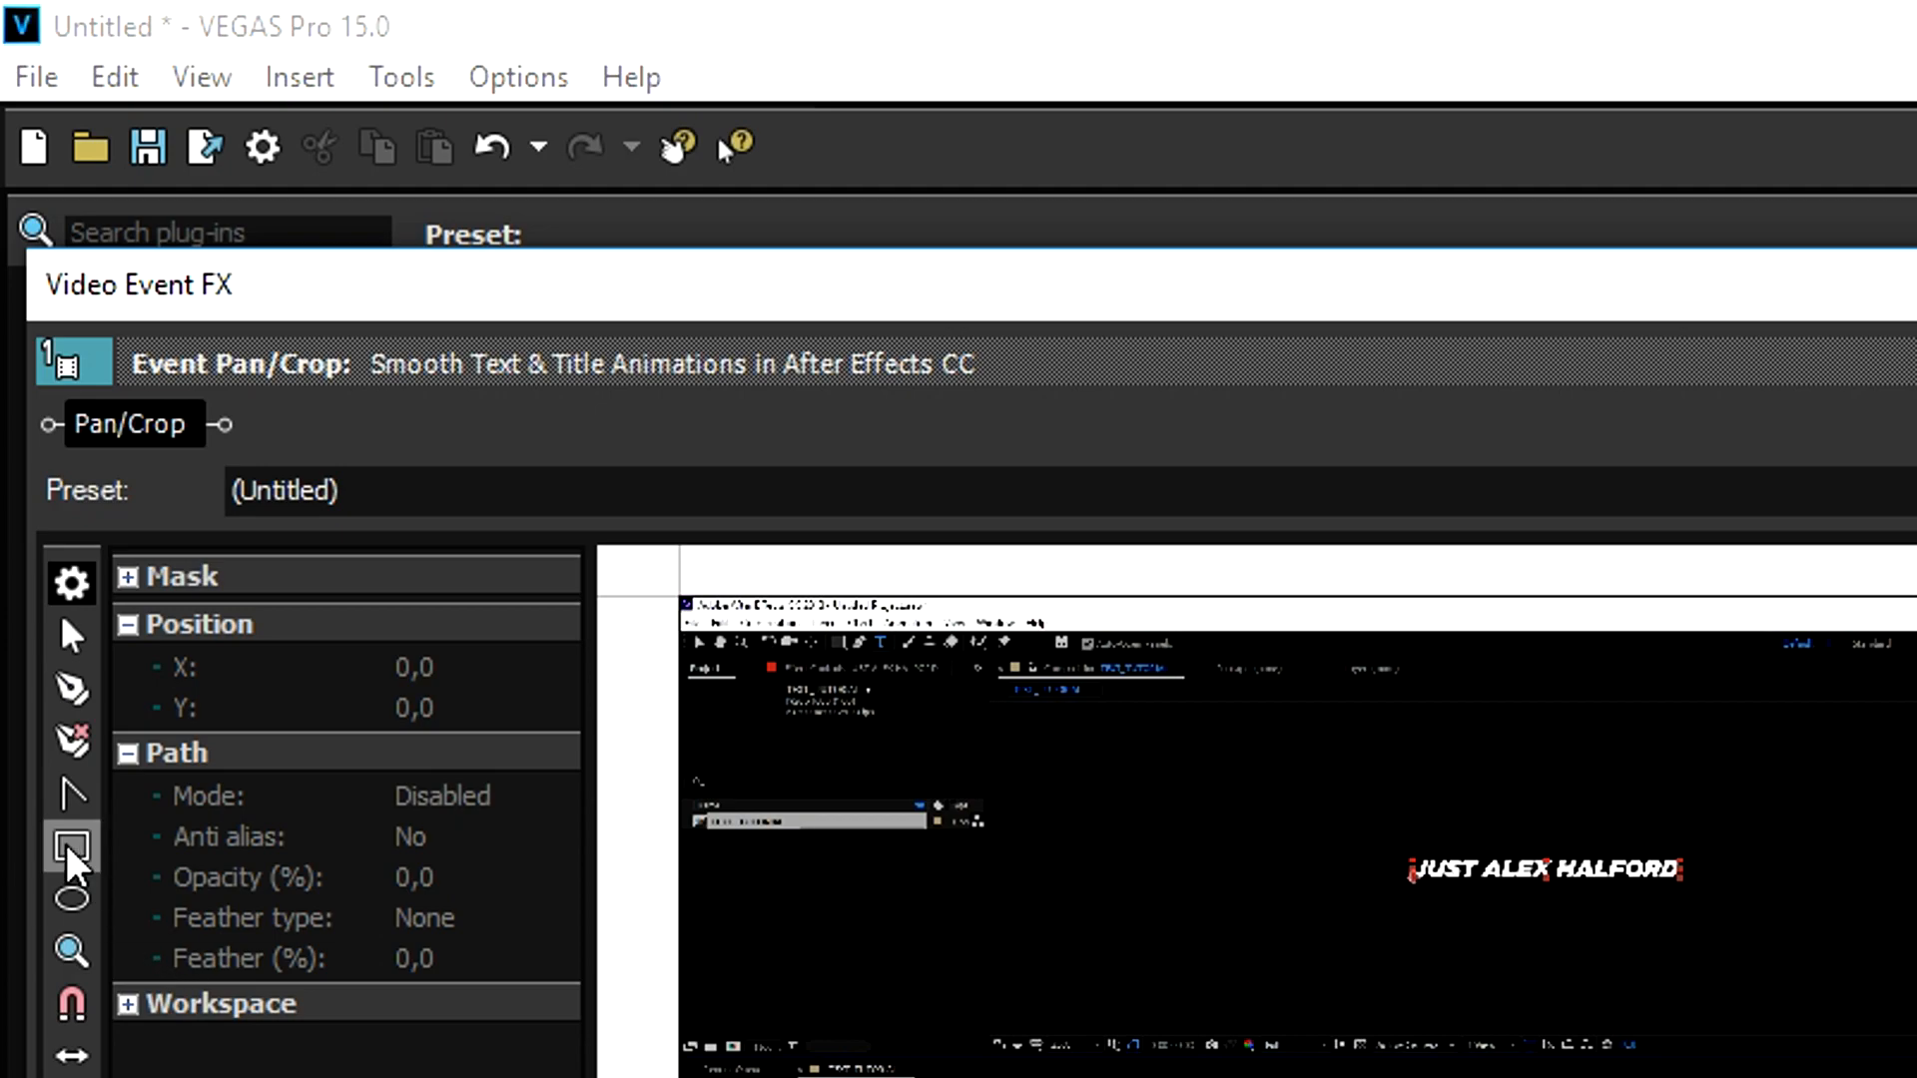
pyautogui.moveTo(70, 850)
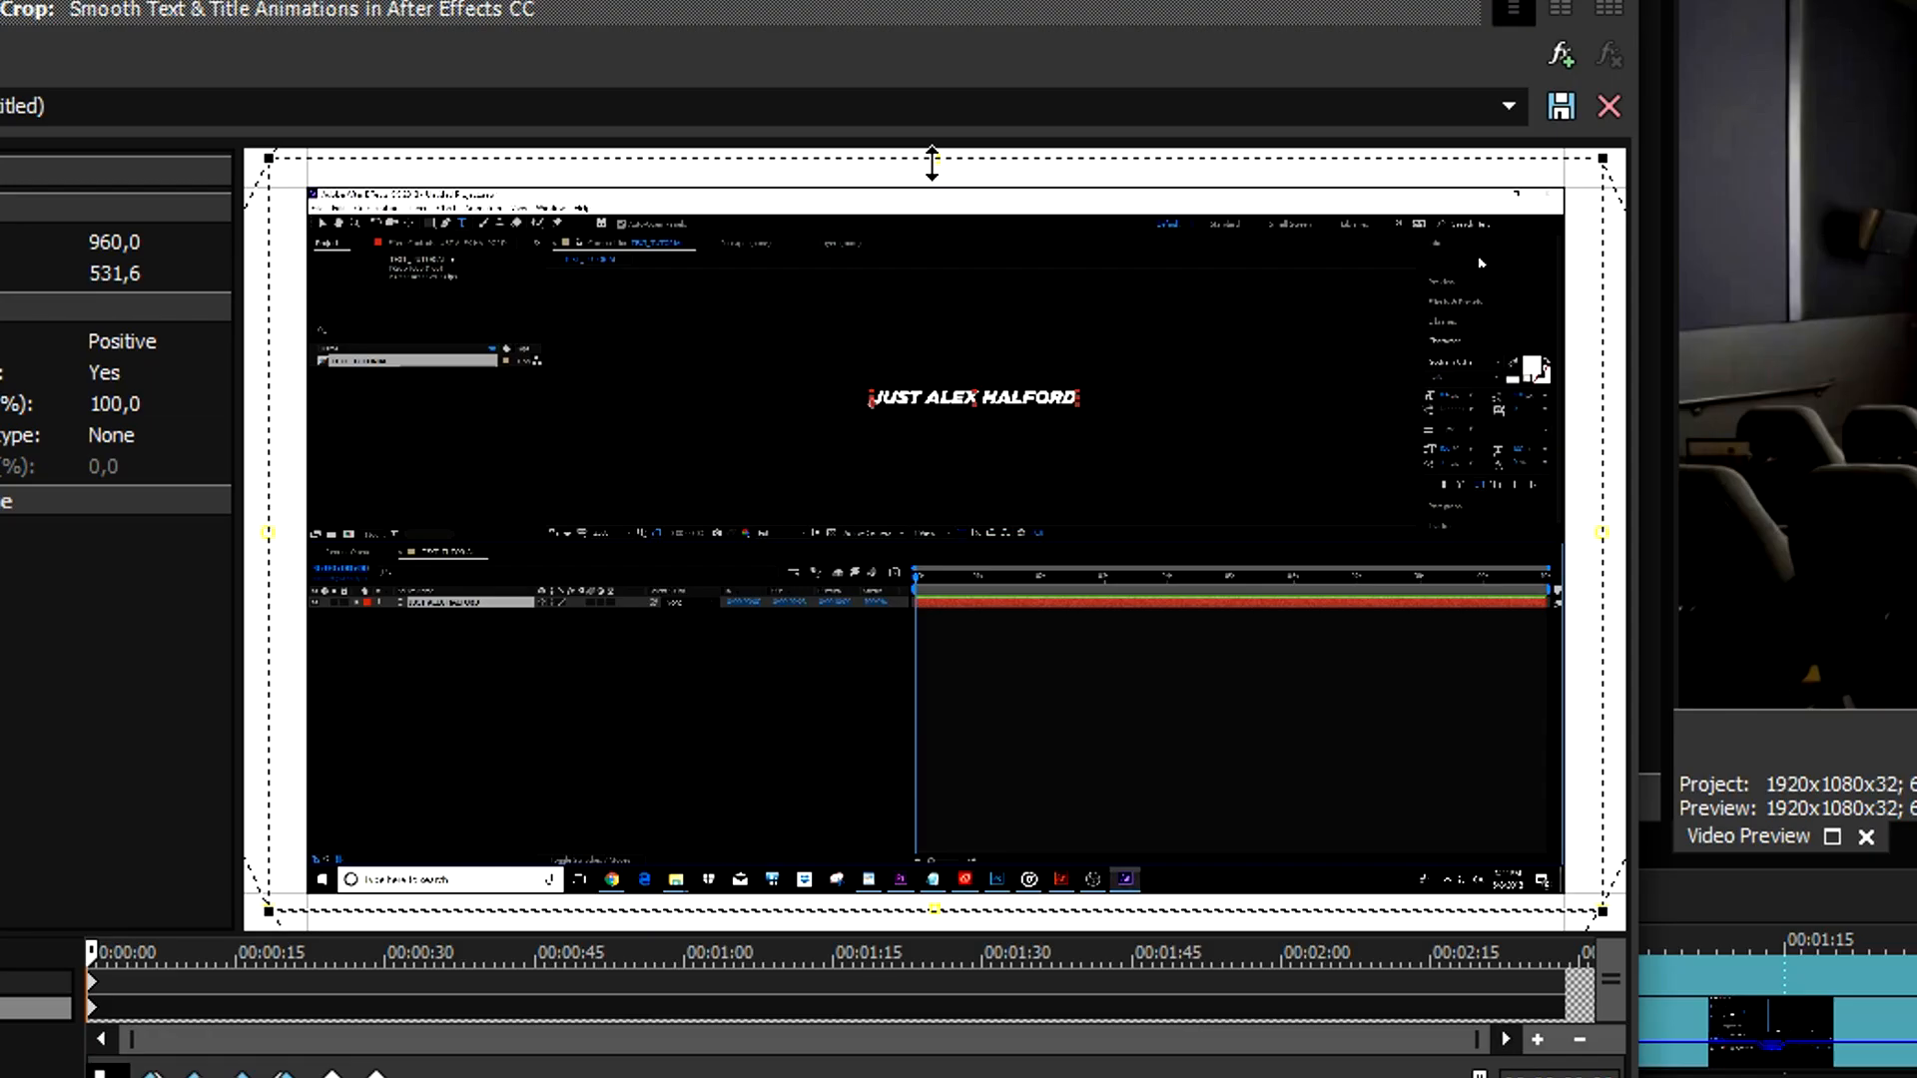
pyautogui.moveTo(930, 159); pyautogui.dragTo(931, 260)
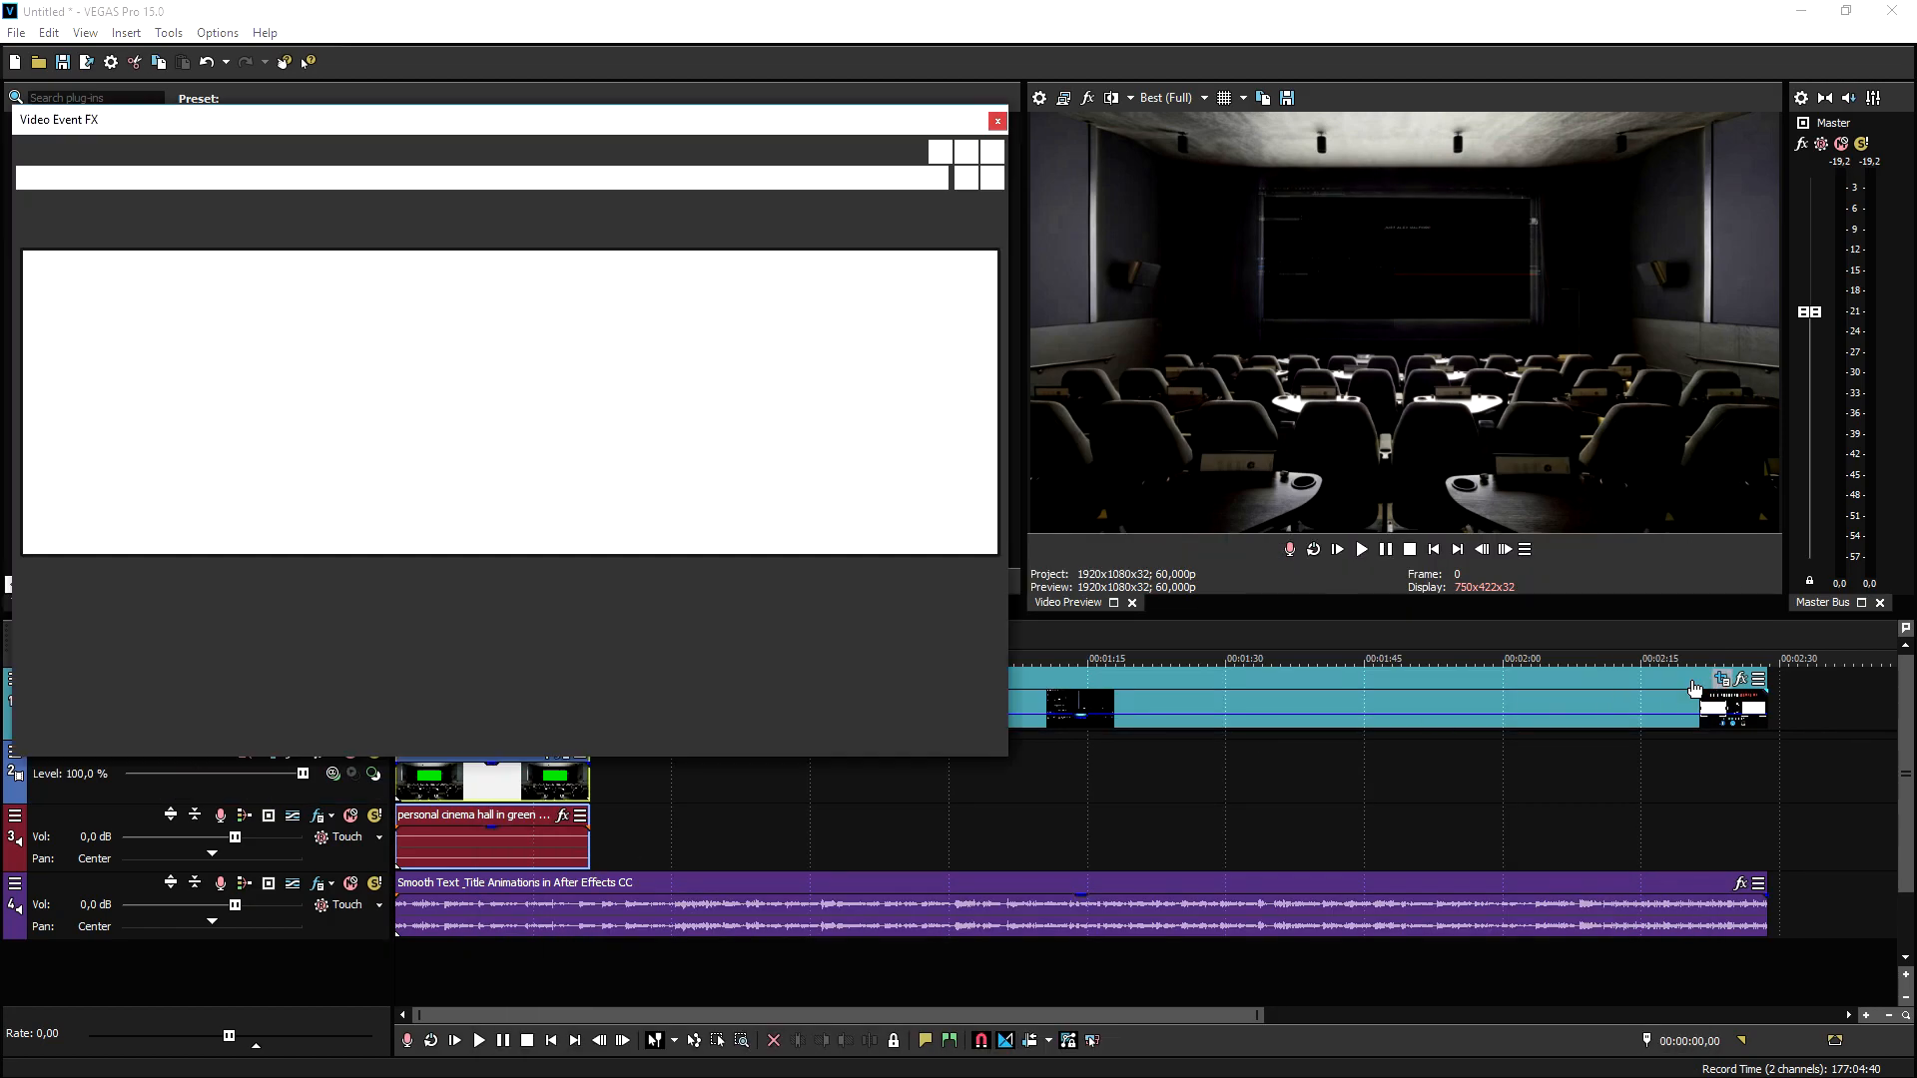
pyautogui.click(1717, 680)
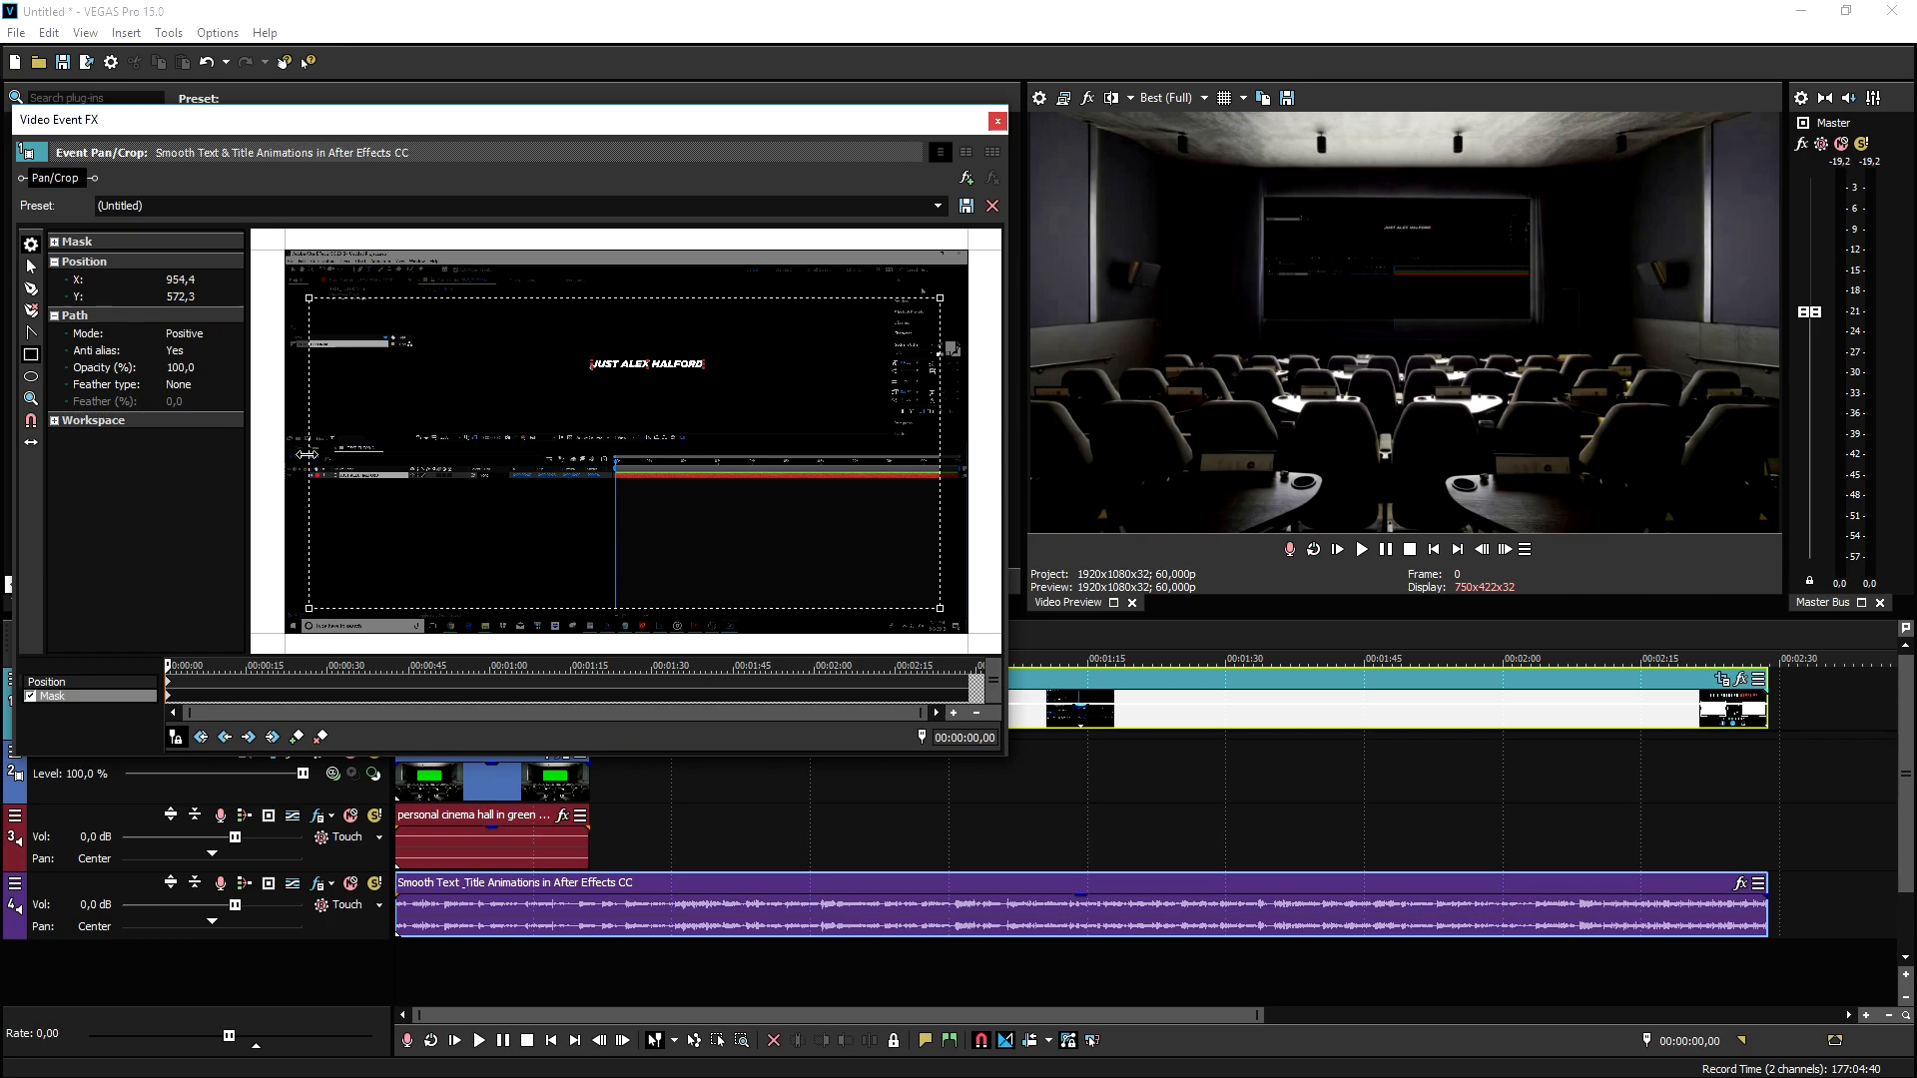
pyautogui.moveTo(622, 608); pyautogui.dragTo(622, 576)
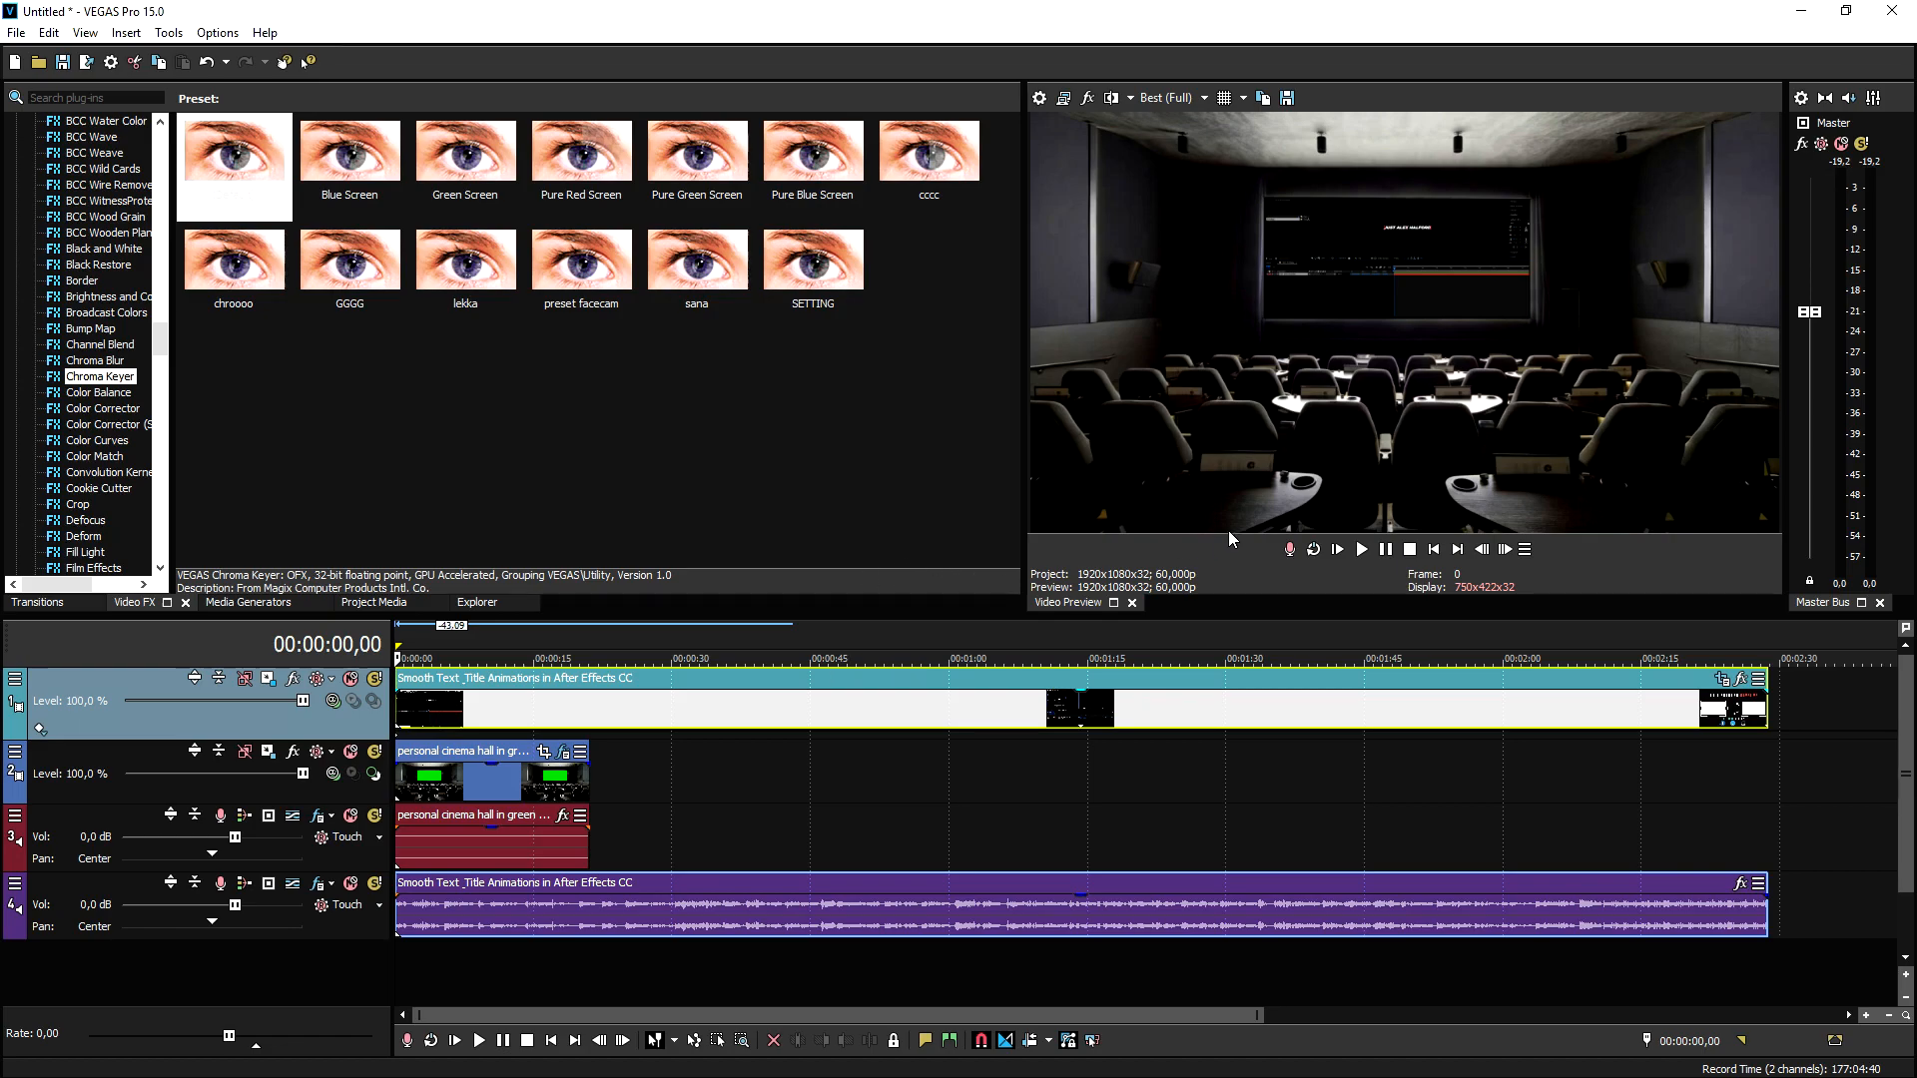
pyautogui.moveTo(1434, 549)
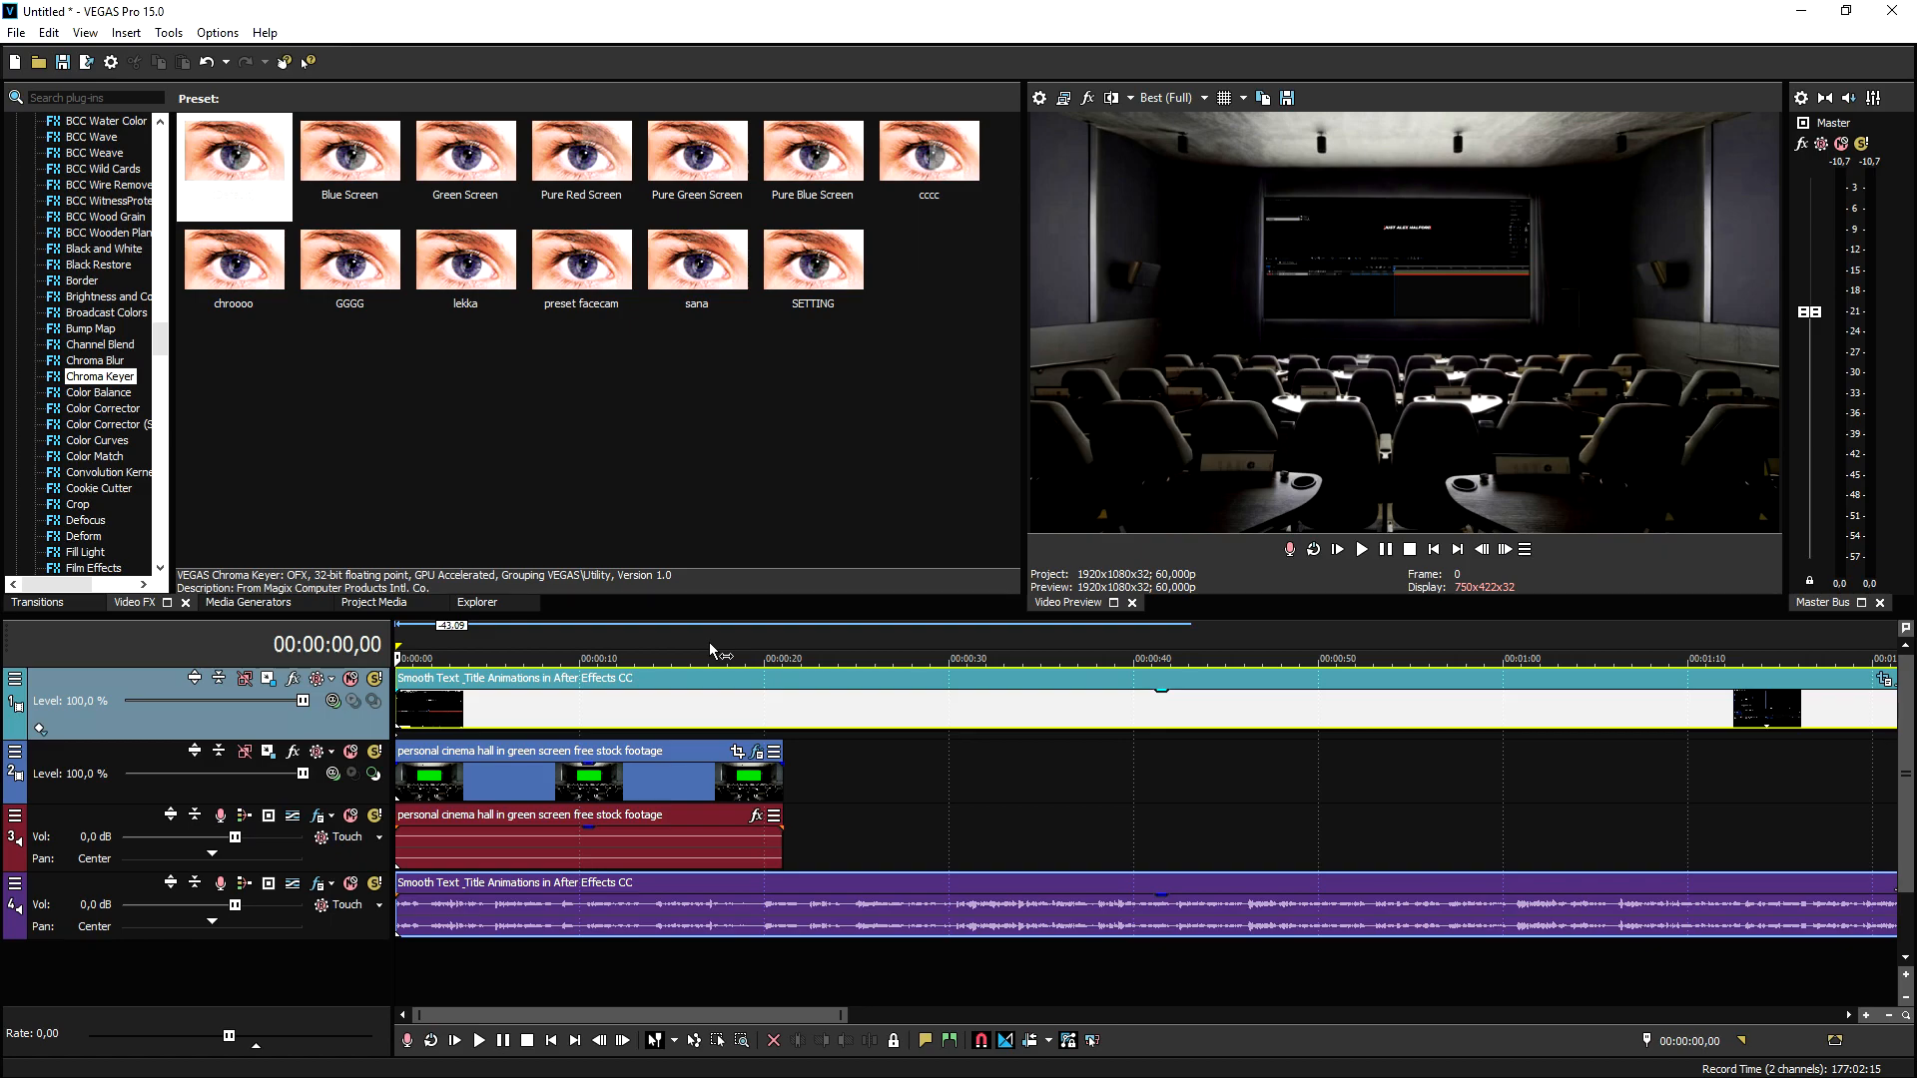
pyautogui.moveTo(669, 724)
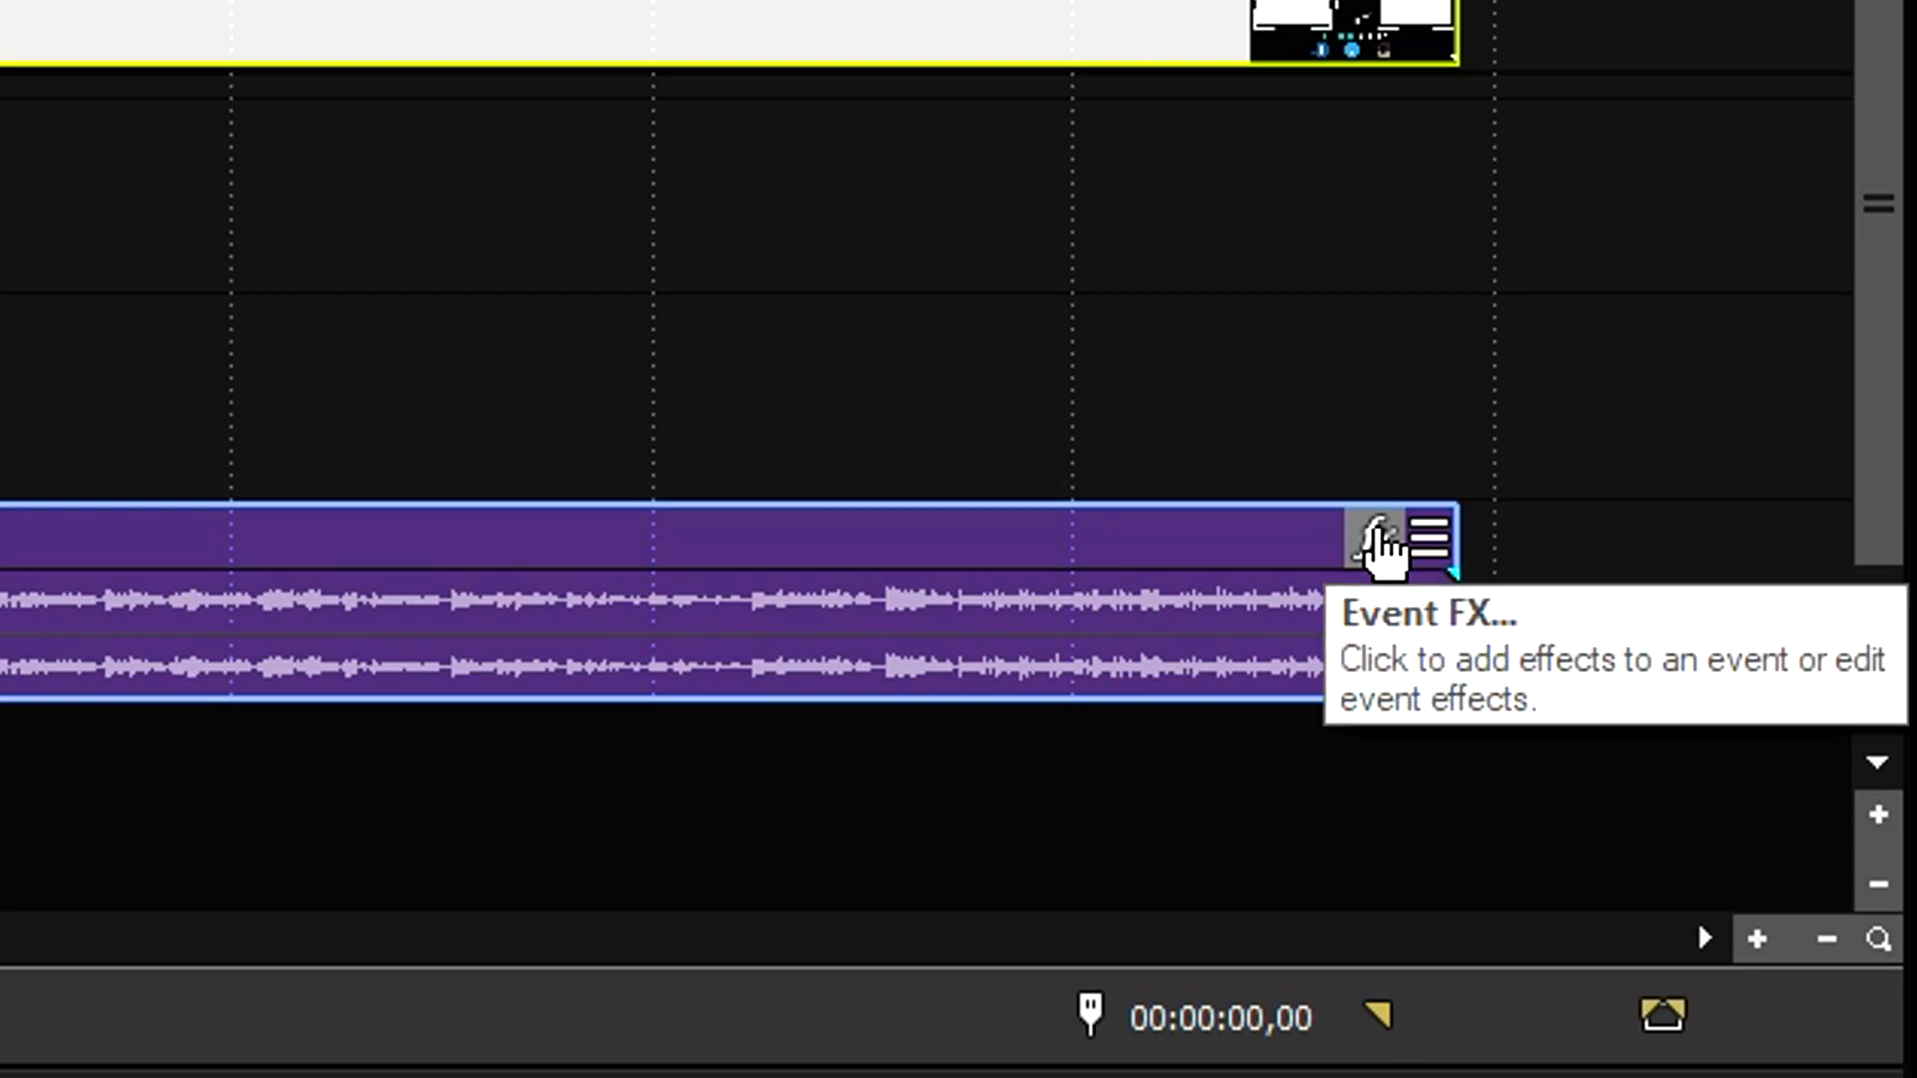
# Add a Reverb effect in Rich hall mode to the tutorial audio event.
pyautogui.click(1372, 538)
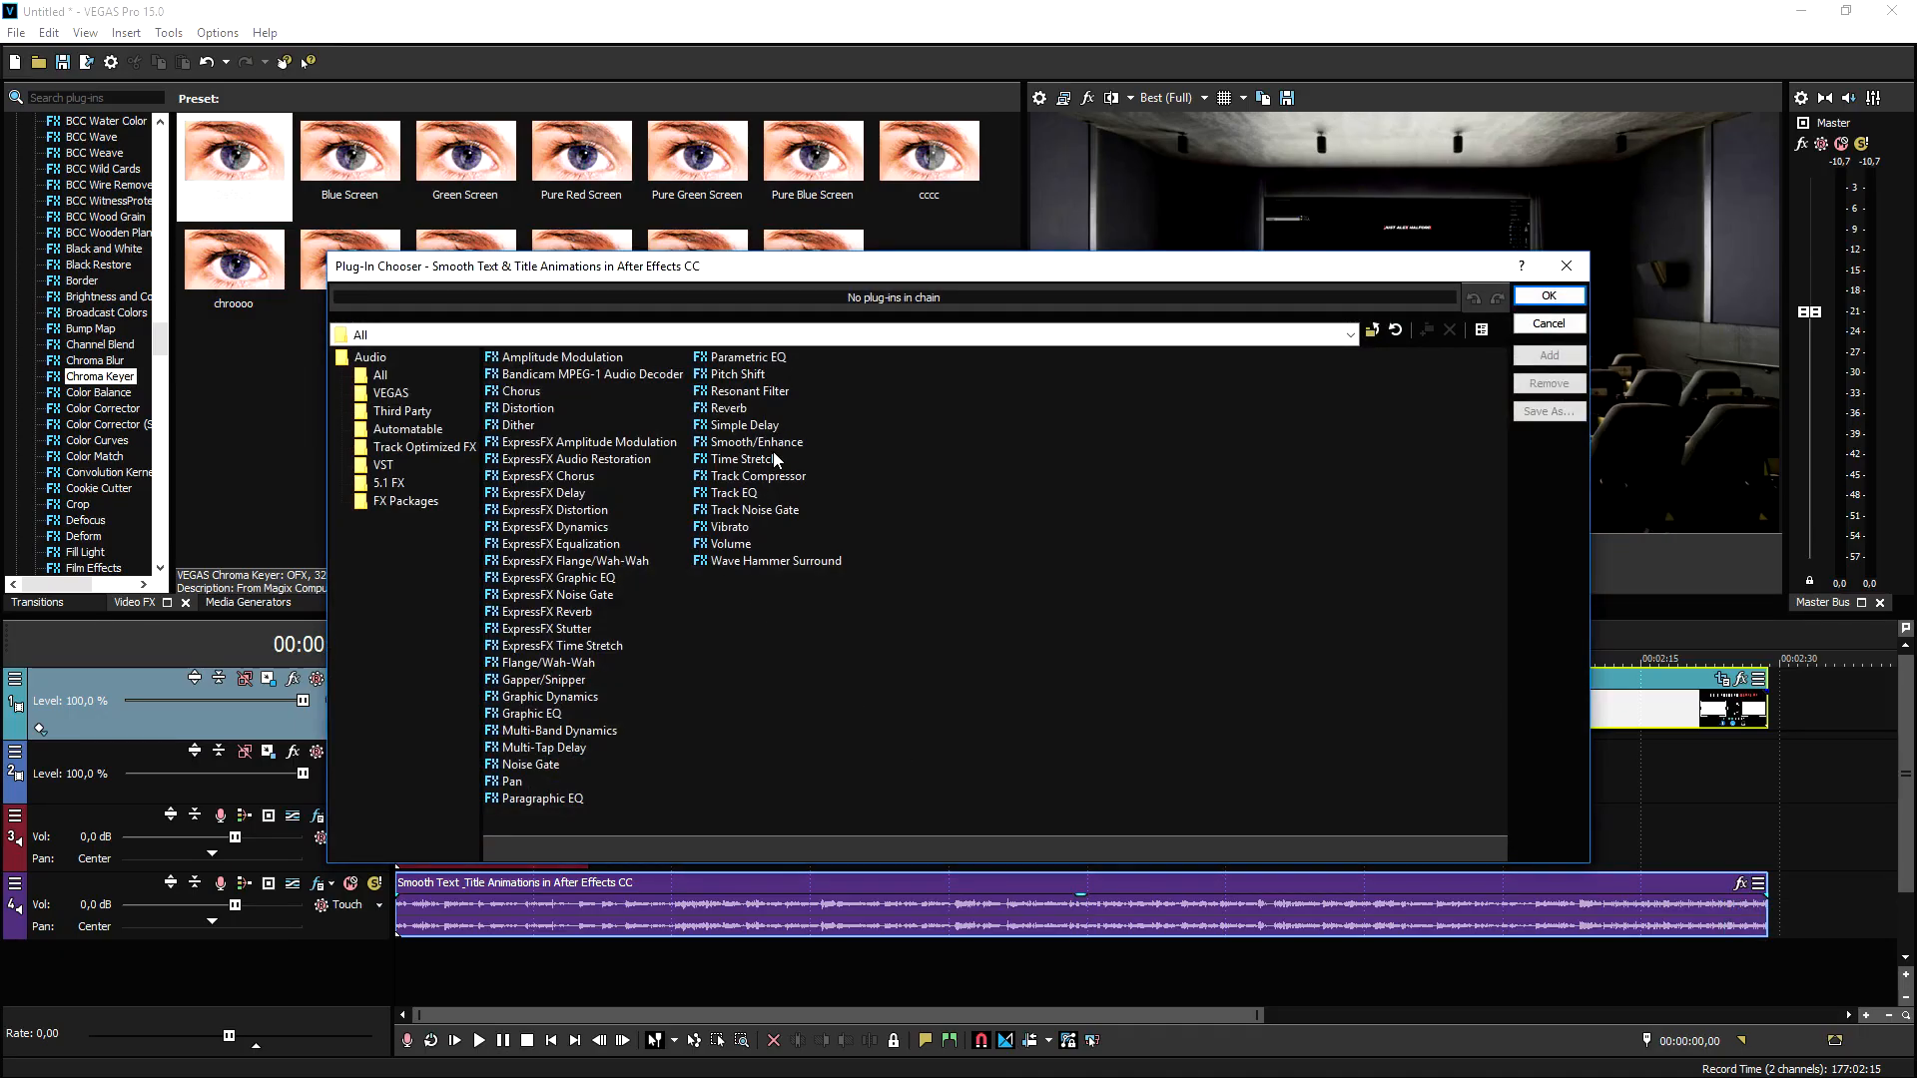
pyautogui.click(730, 407)
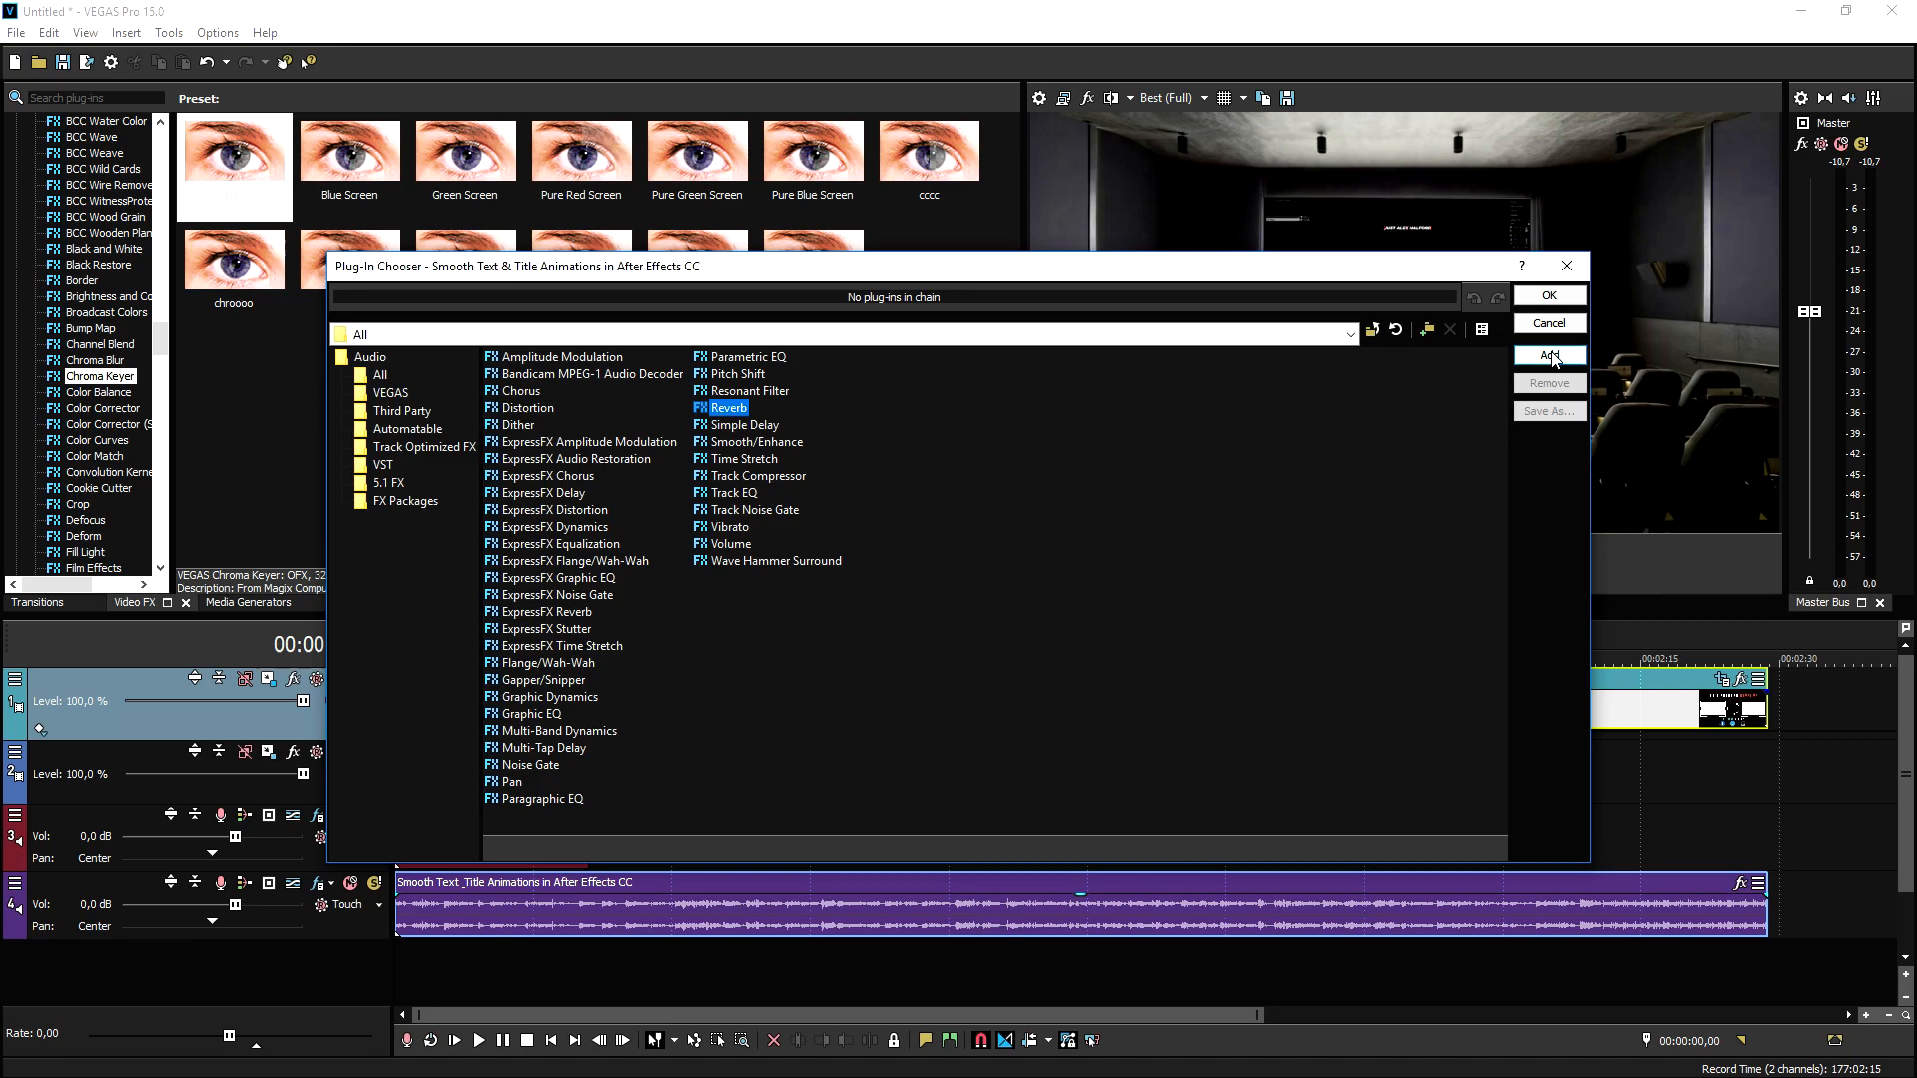
pyautogui.click(1547, 294)
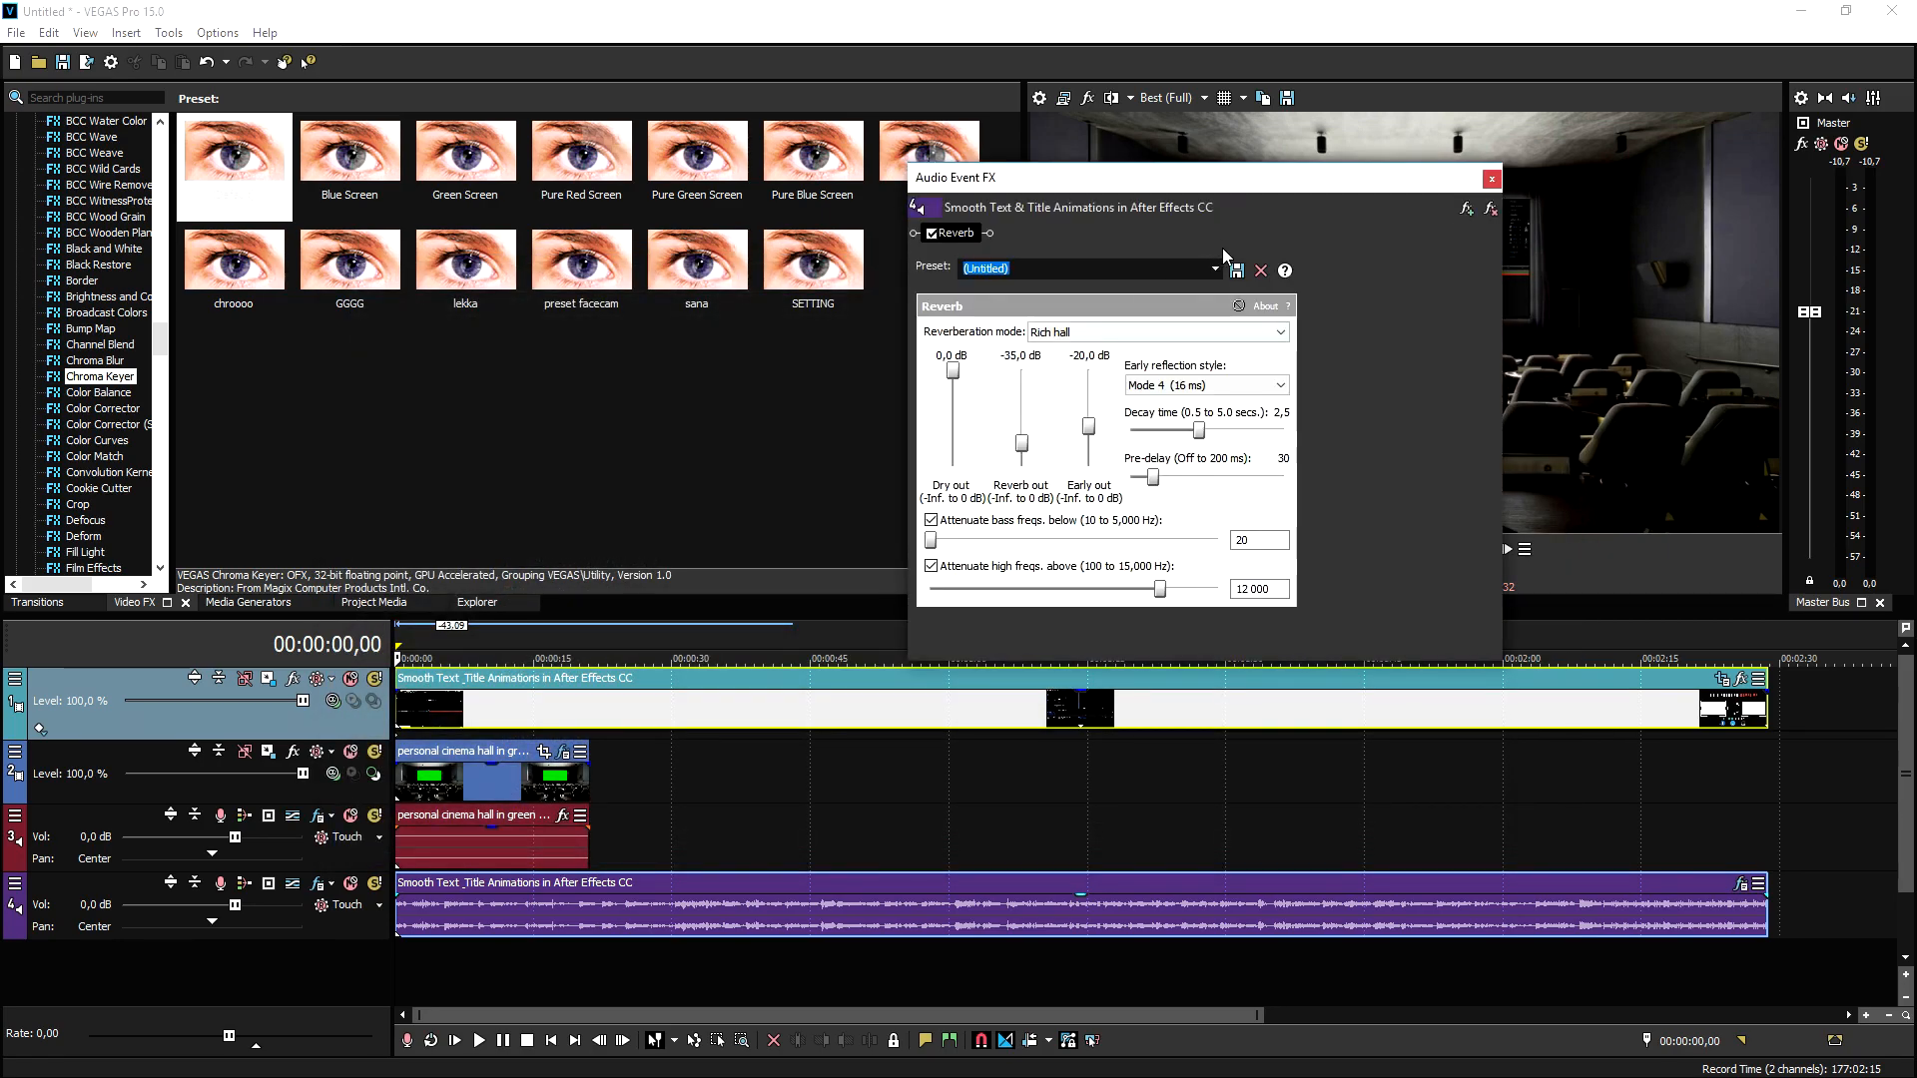
pyautogui.click(1212, 268)
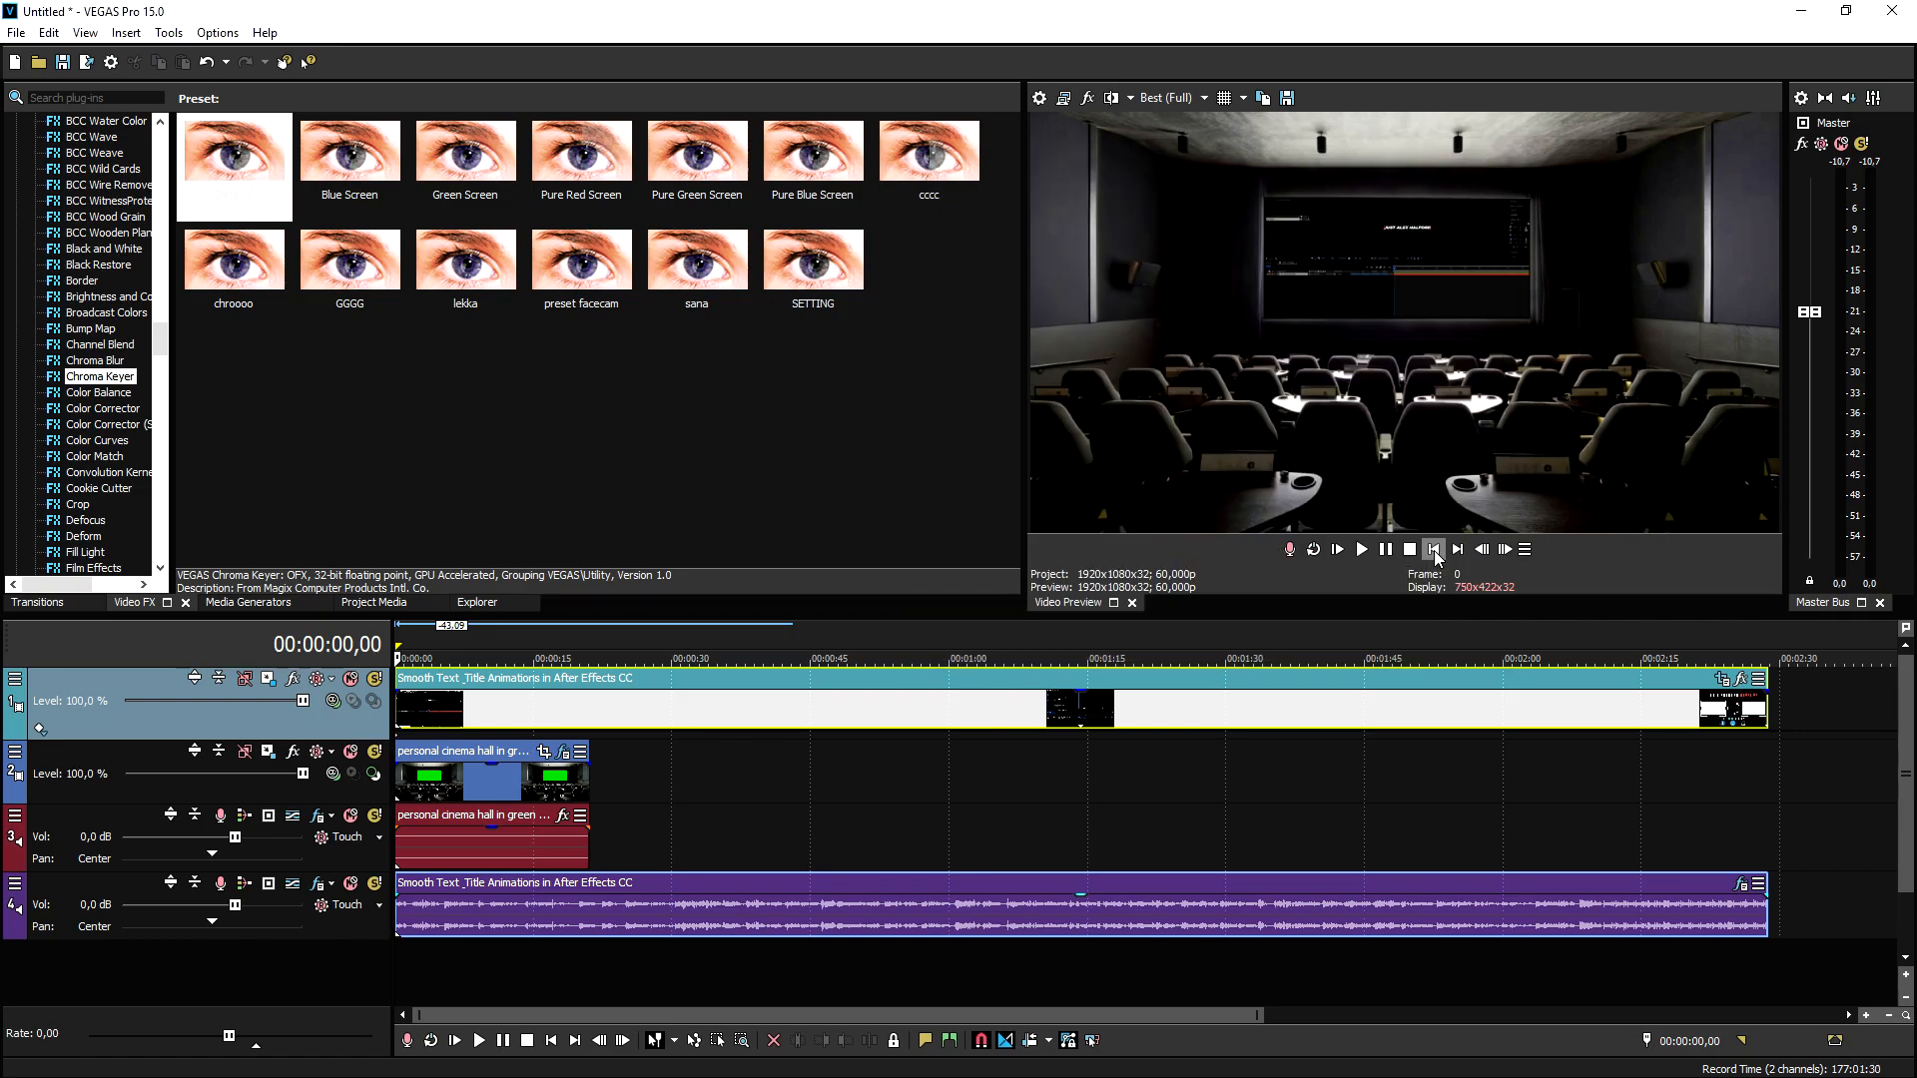
# Play back the composited project, then bring up the cinema hall clip's context menu.
pyautogui.click(1361, 549)
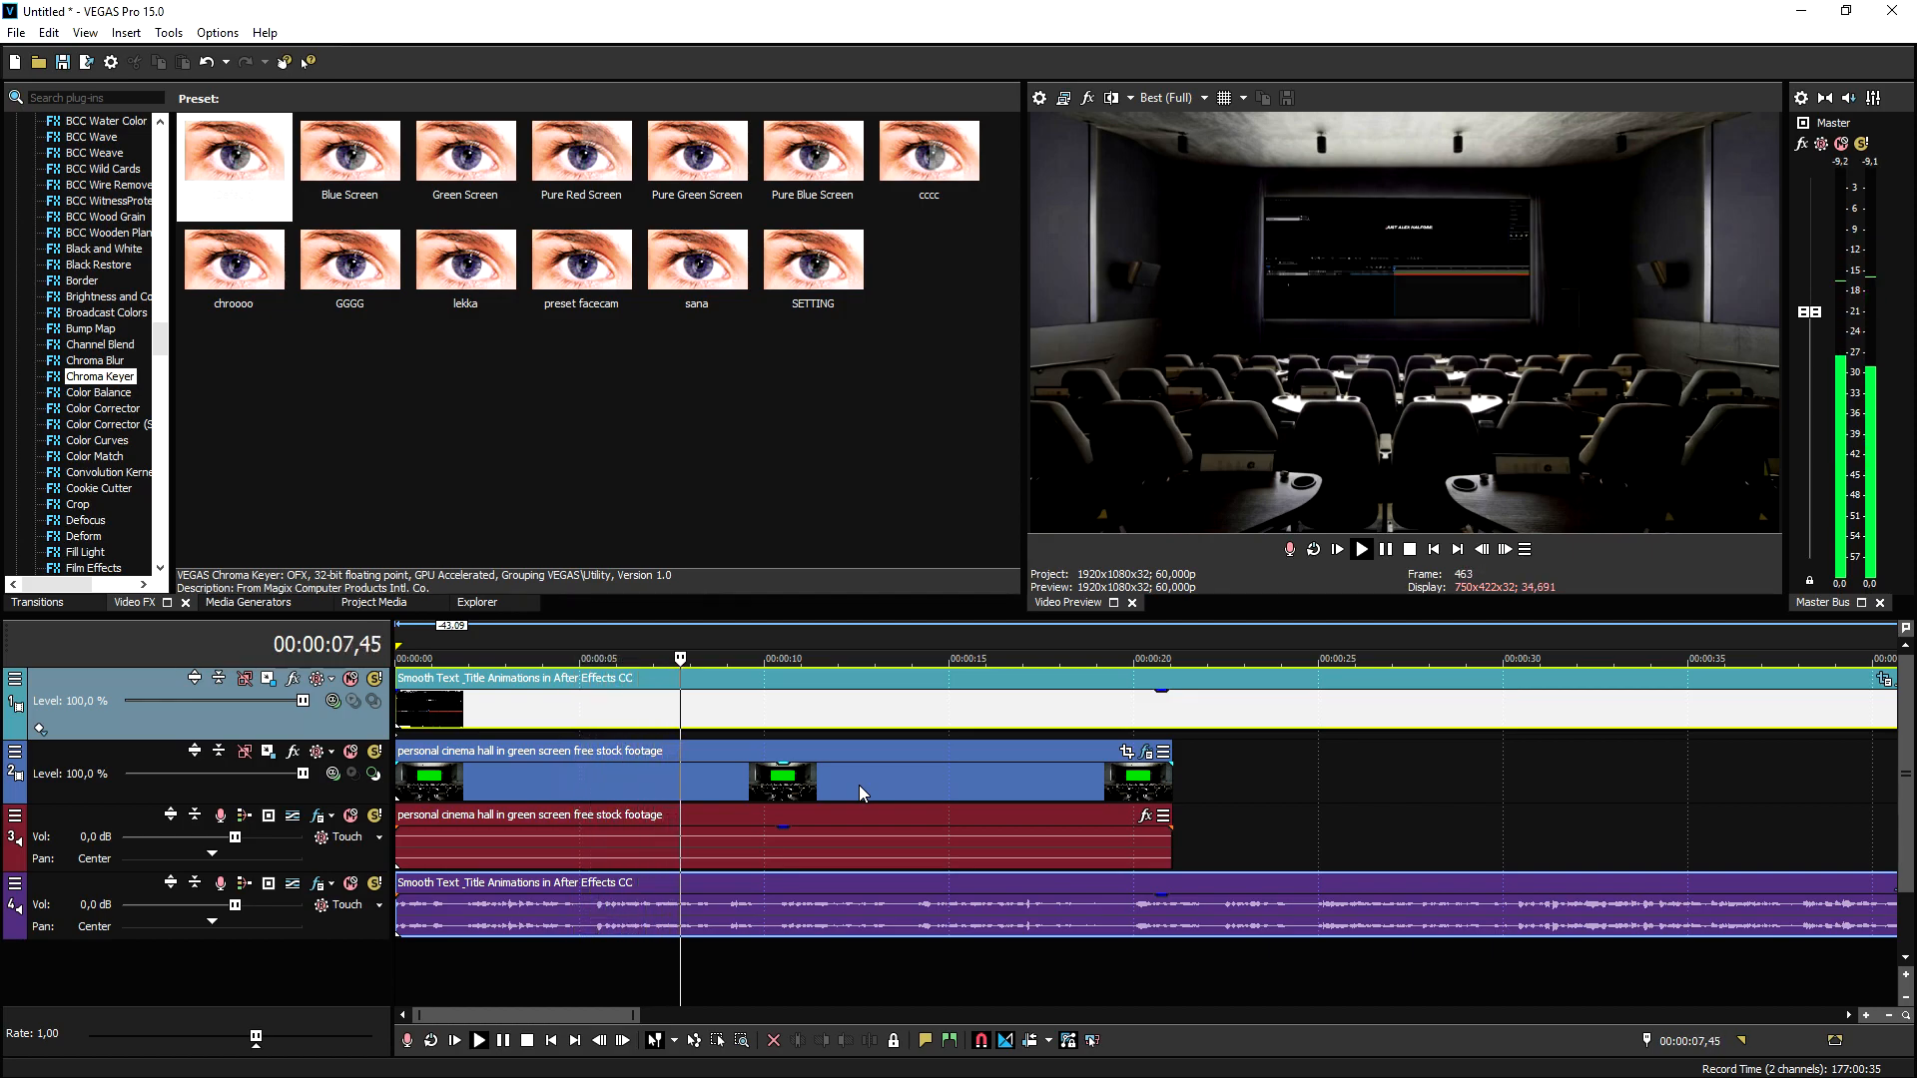
pyautogui.rightClick(860, 792)
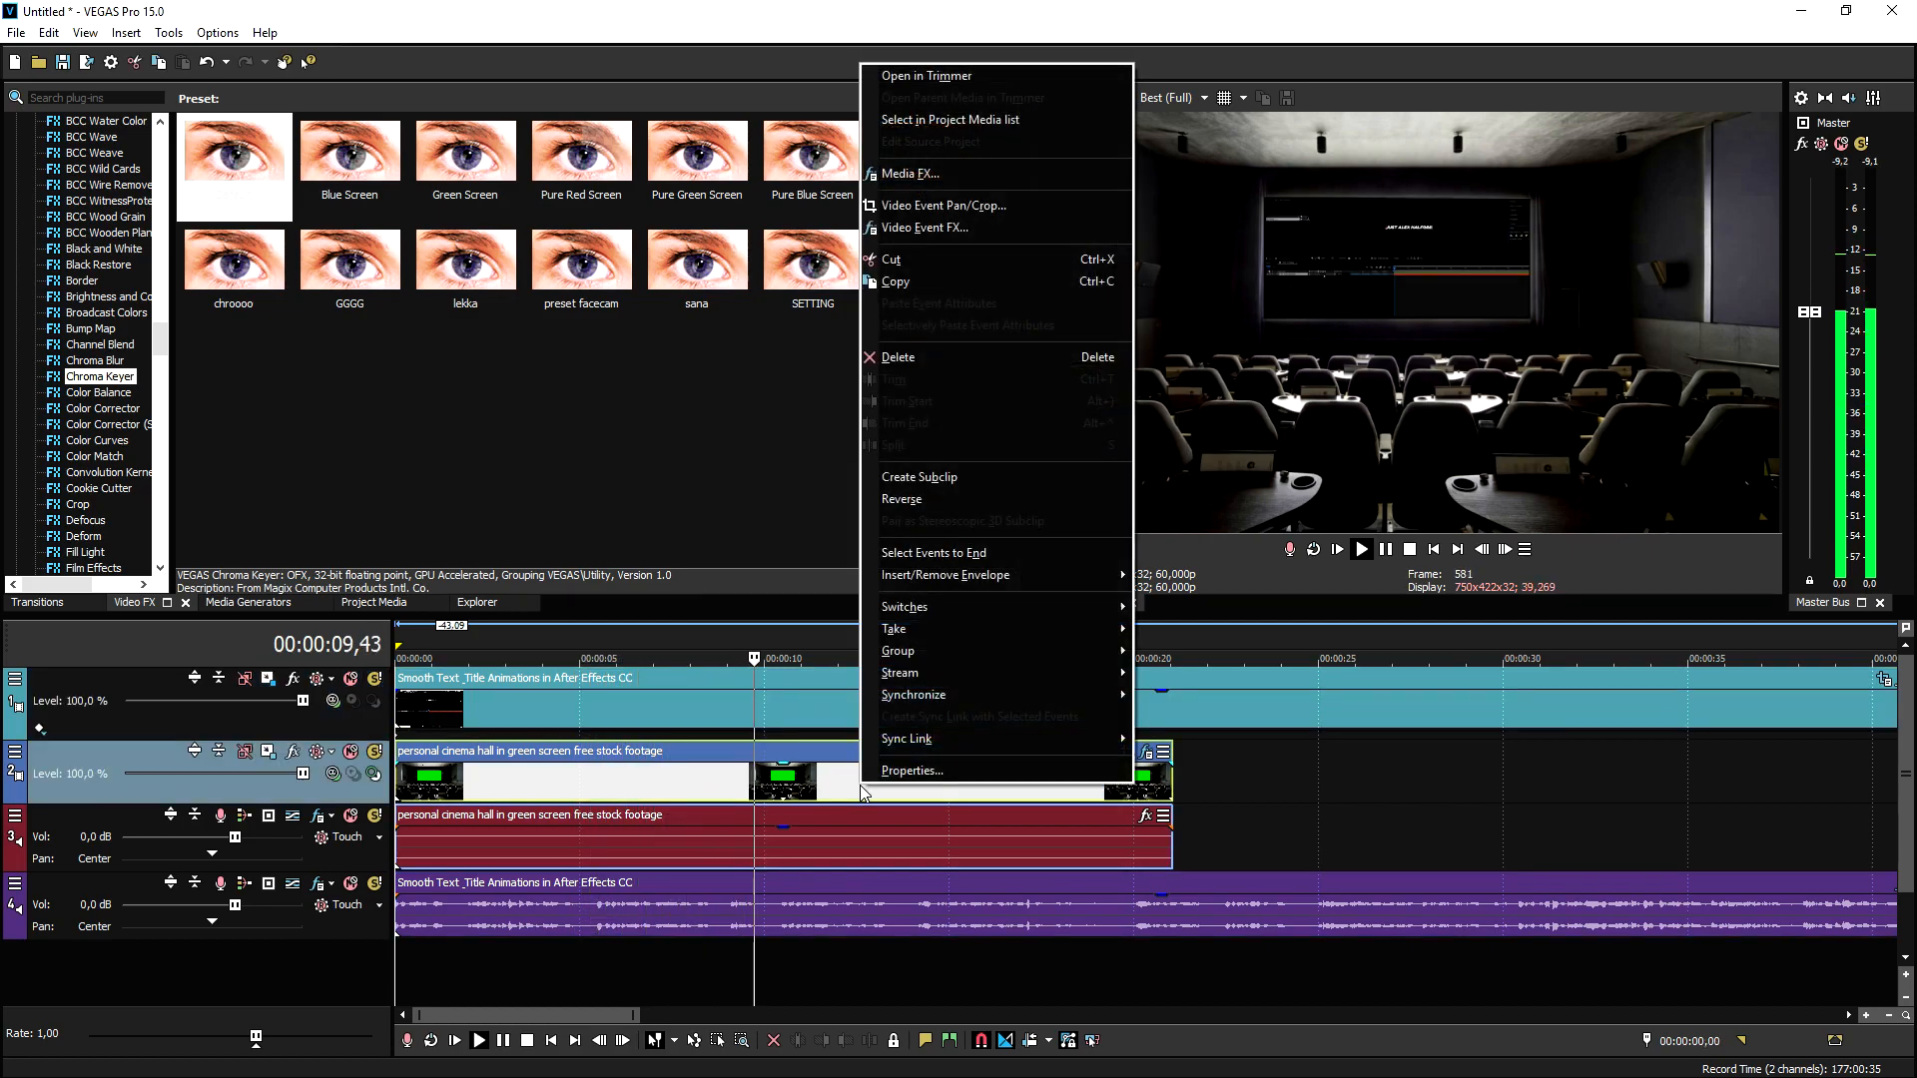